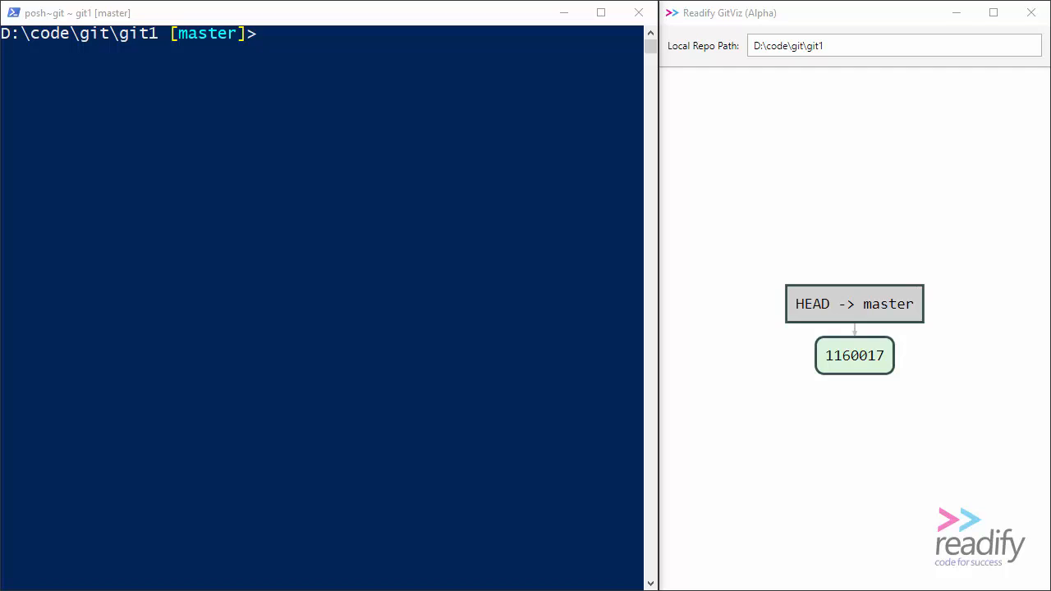
pyautogui.moveTo(1038, 296)
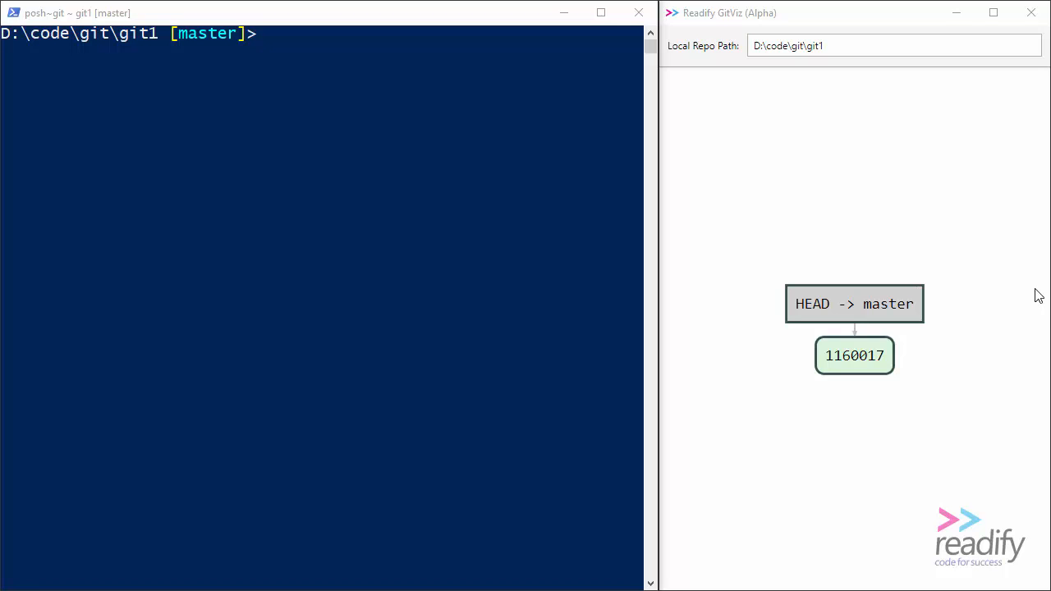
pyautogui.moveTo(181, 55)
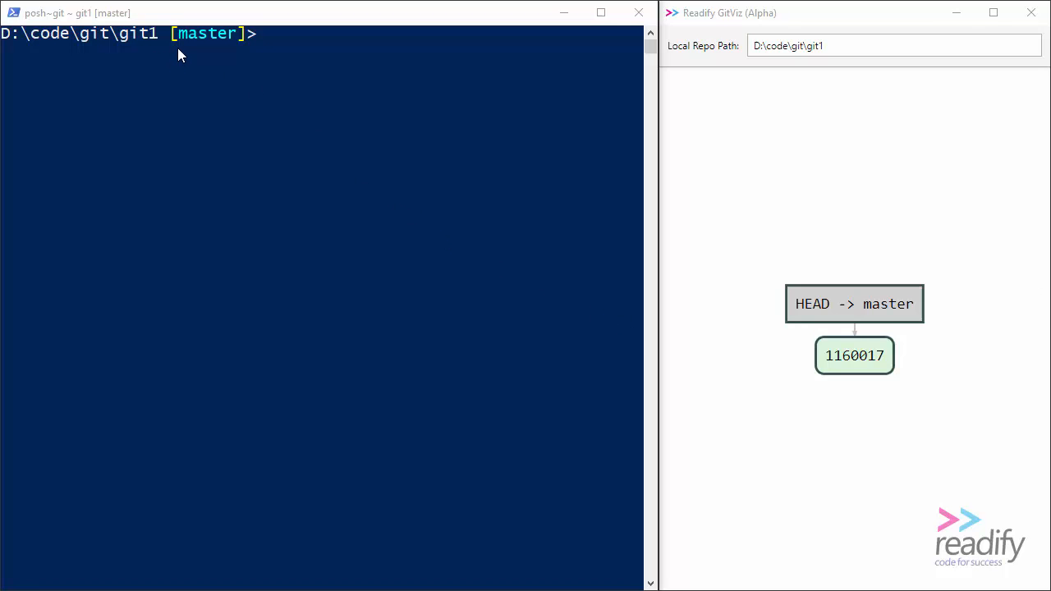
pyautogui.moveTo(234, 49)
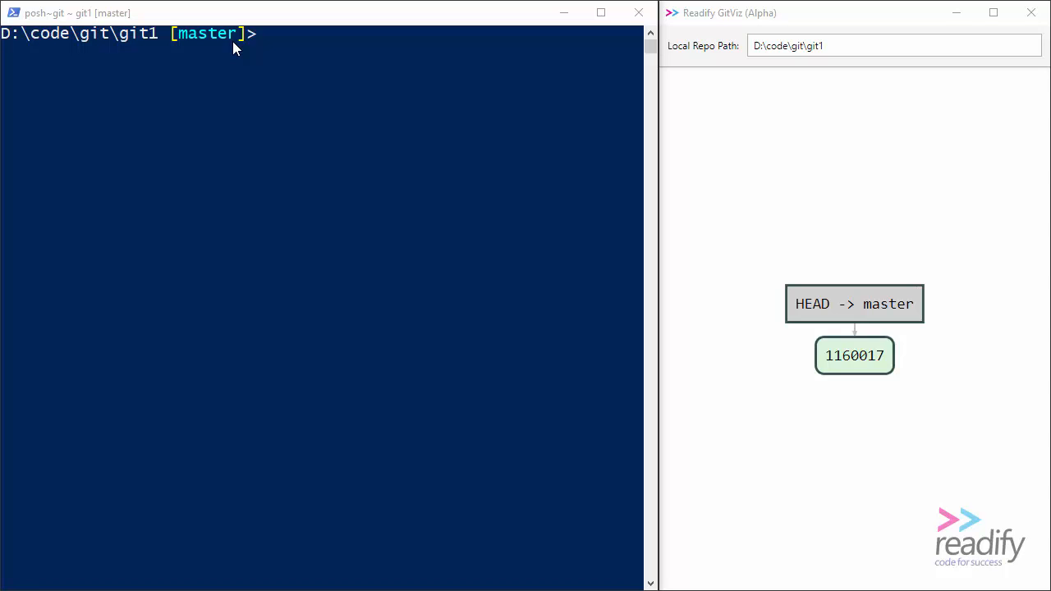
pyautogui.moveTo(532, 161)
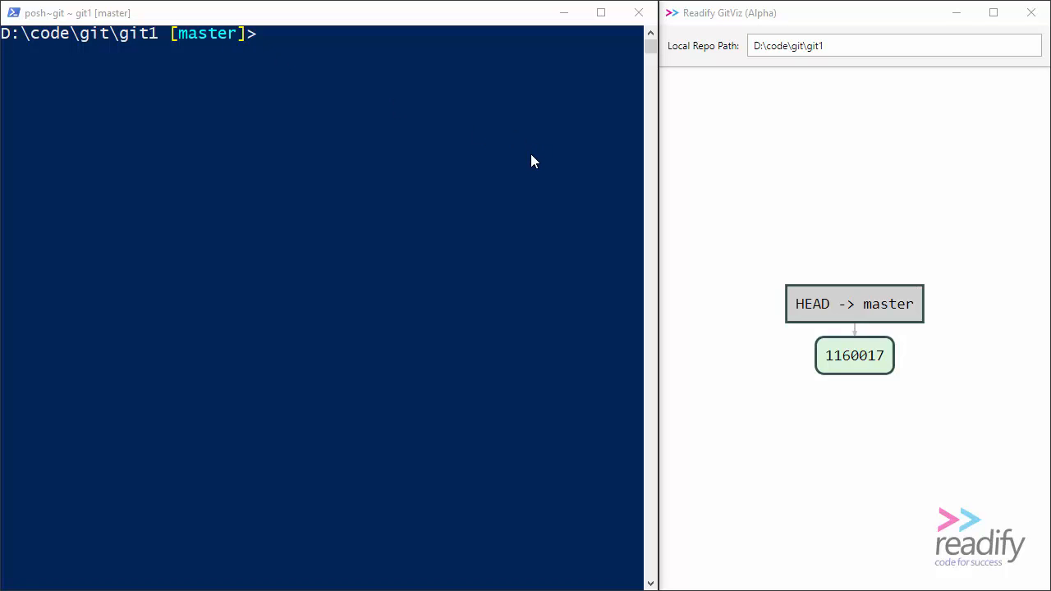
pyautogui.moveTo(778, 178)
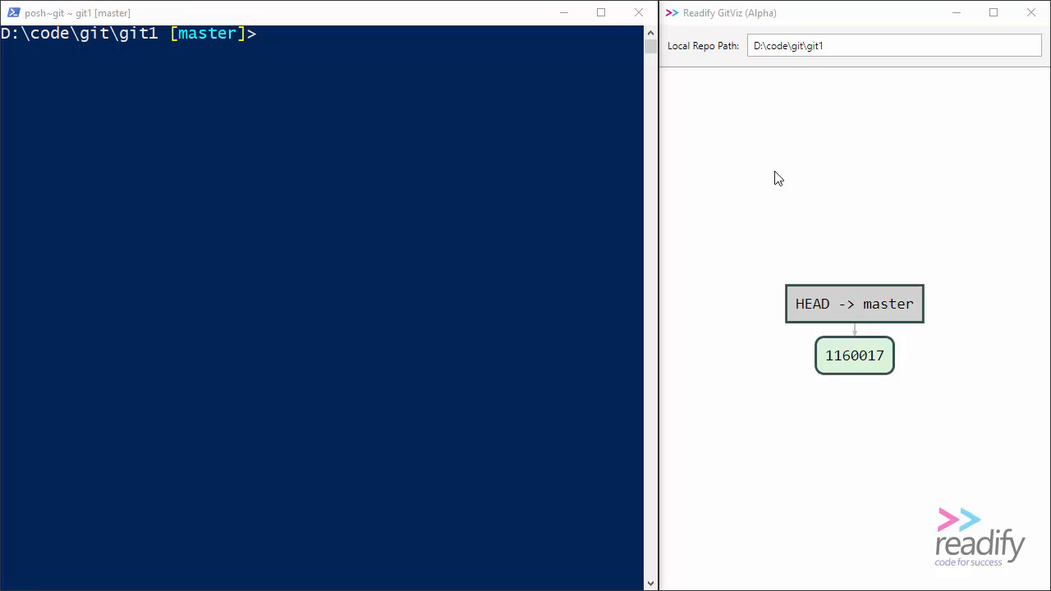
pyautogui.moveTo(854, 367)
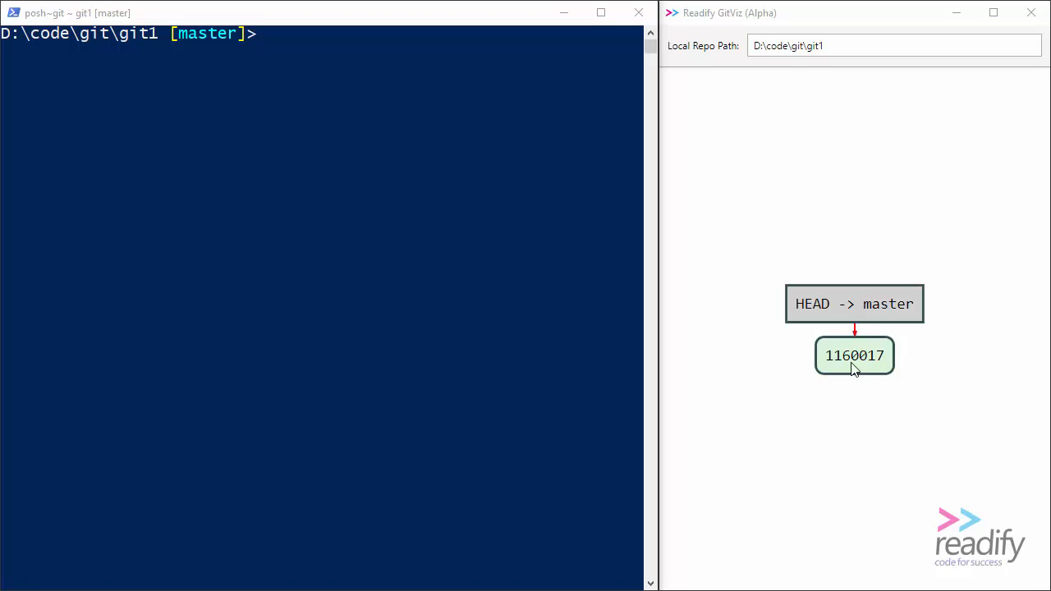
pyautogui.moveTo(903, 310)
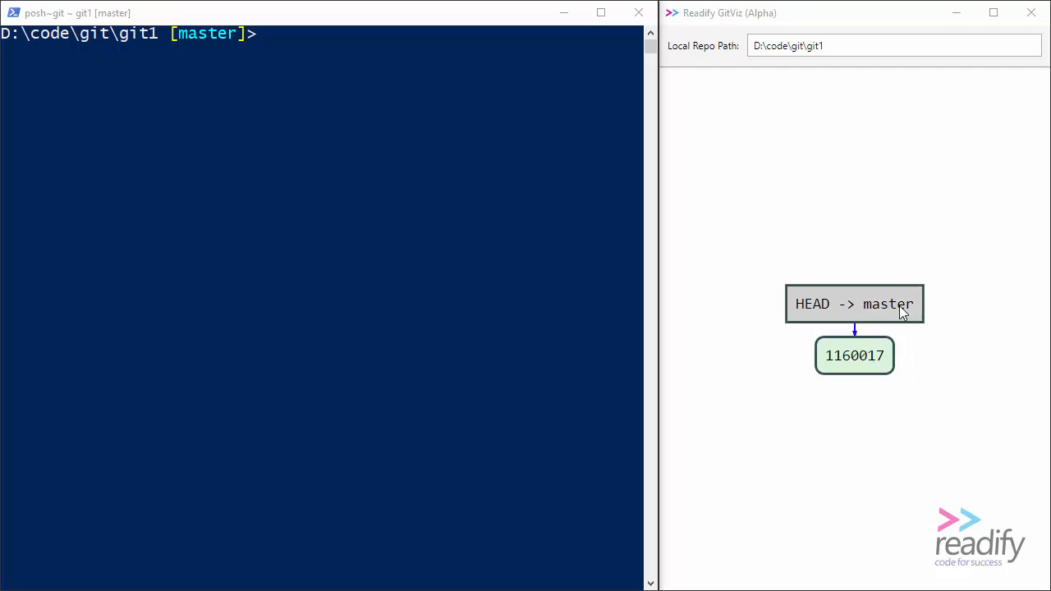
pyautogui.moveTo(823, 318)
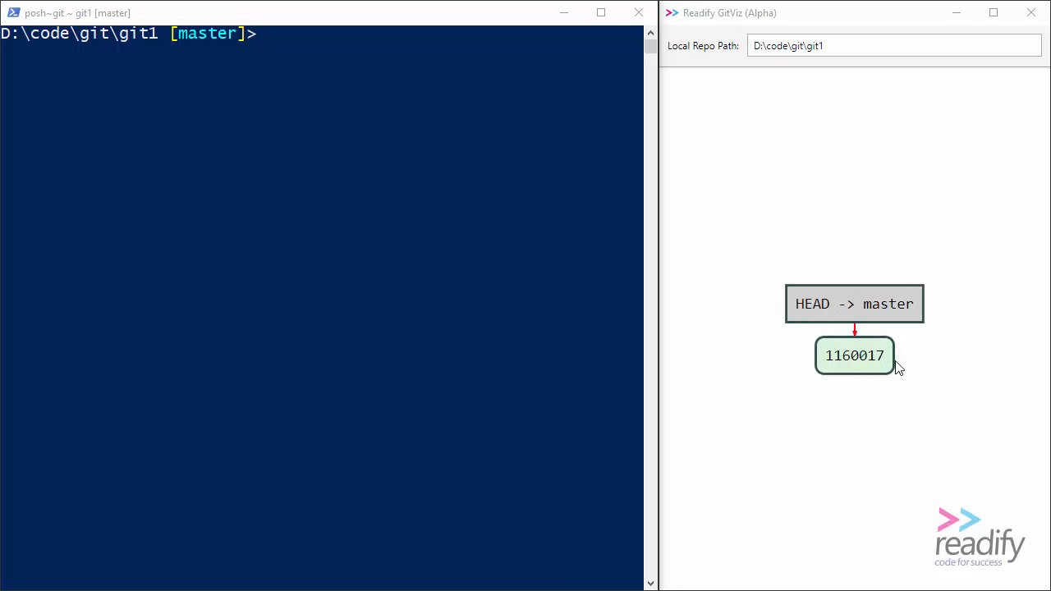
pyautogui.moveTo(634, 282)
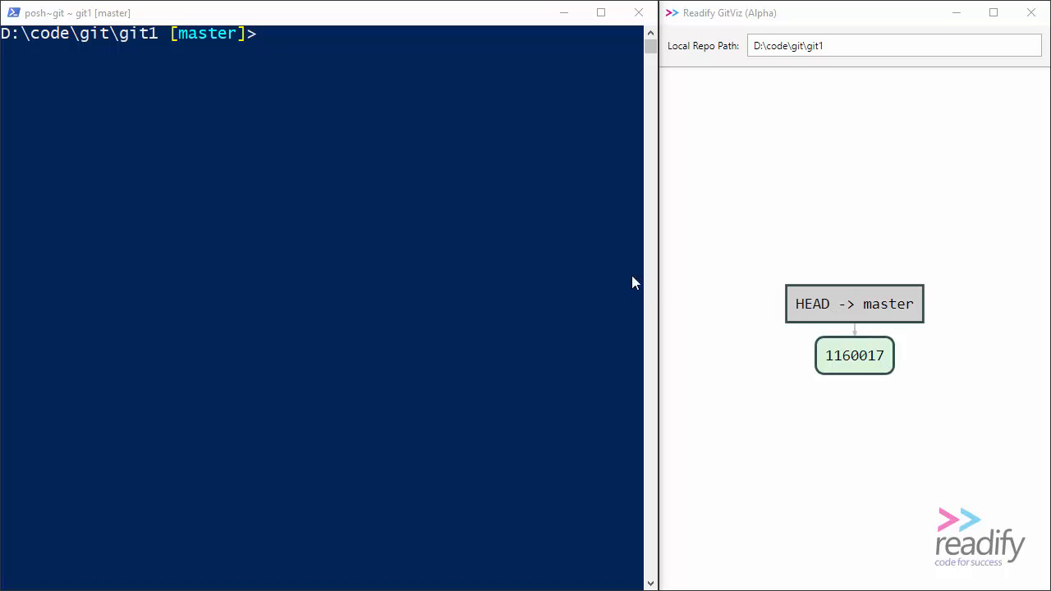
# - List the git1 repository folder with dir on master
pyautogui.write('dir')
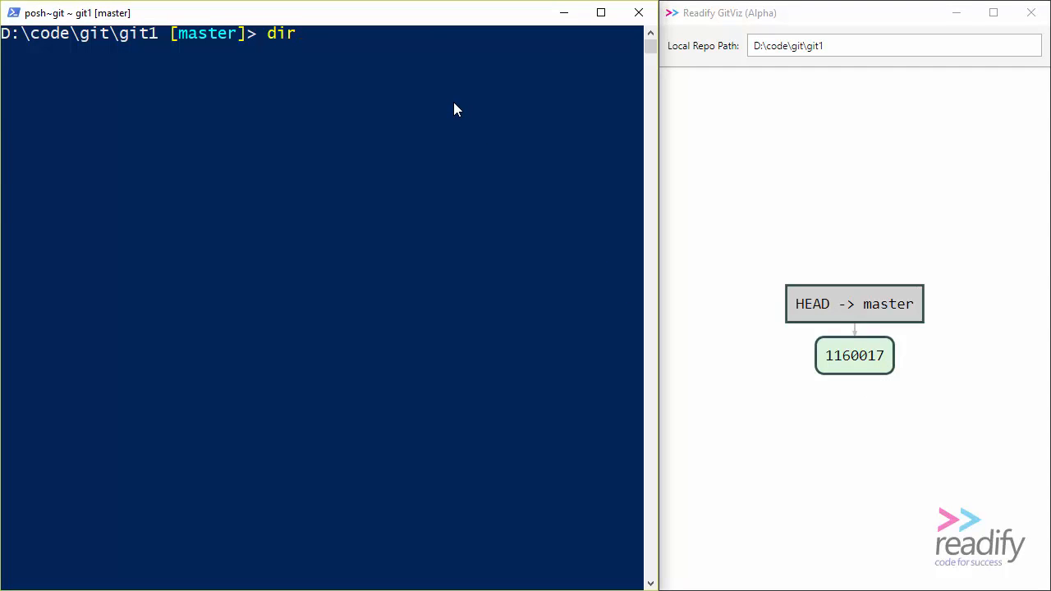
pyautogui.press('Return')
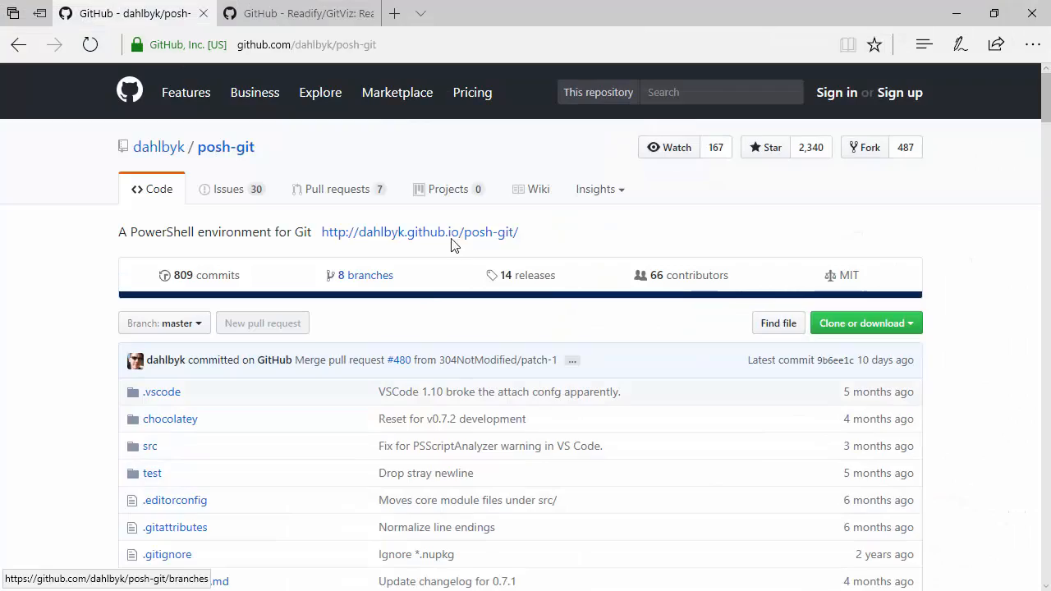
# - Scroll through the posh-git project page, then browse the Readify/GitViz repository page
pyautogui.scroll(-3)
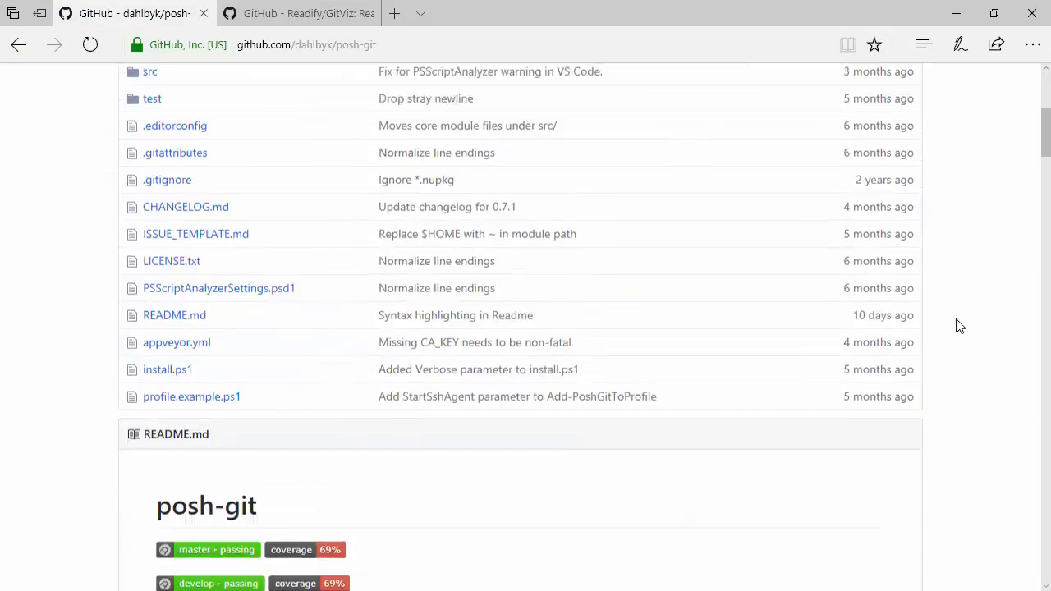
pyautogui.scroll(-3)
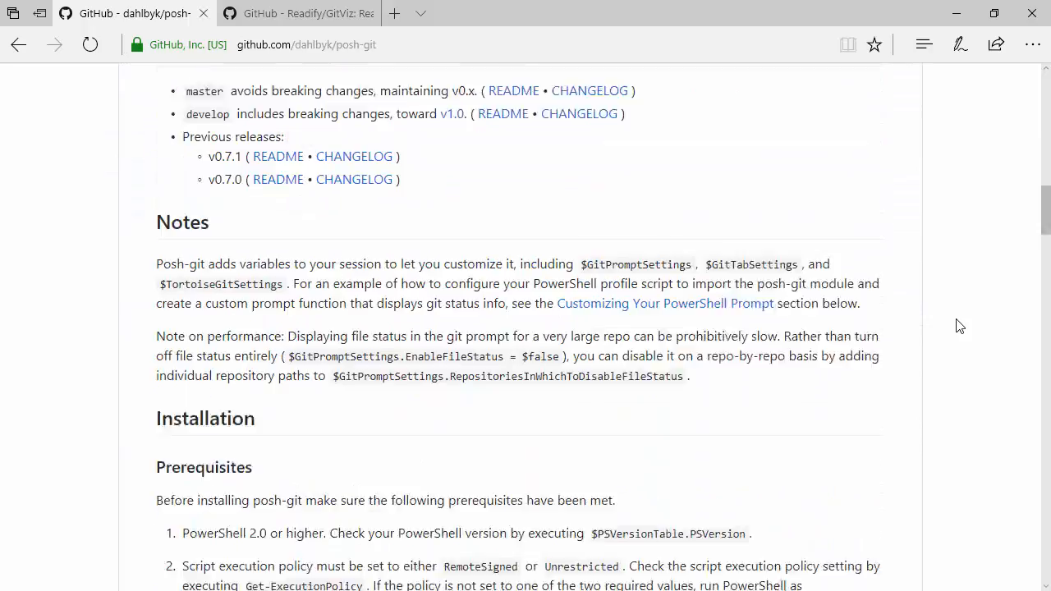
pyautogui.scroll(-3)
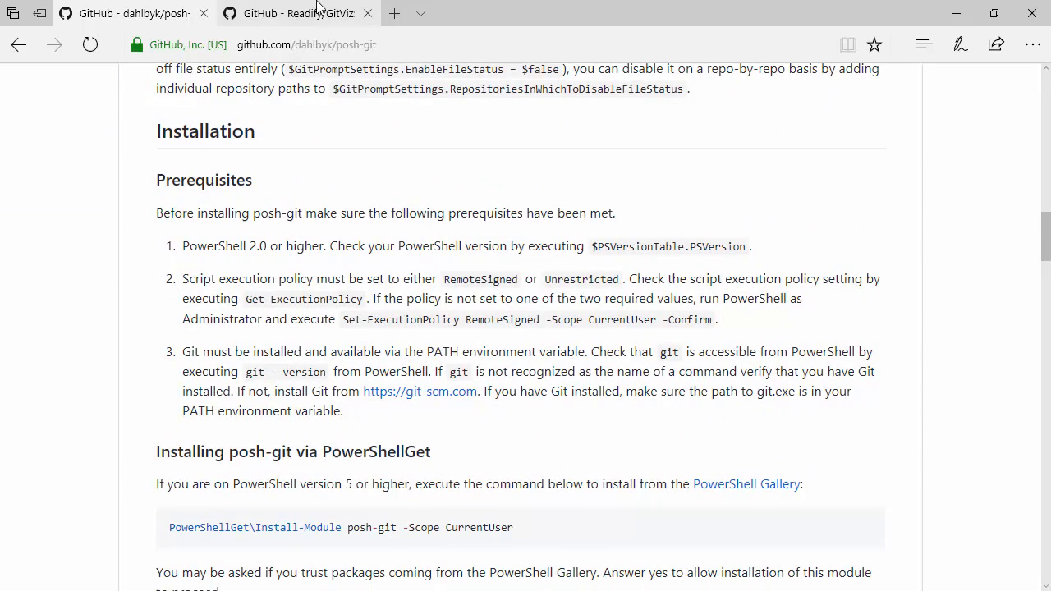
pyautogui.click(298, 13)
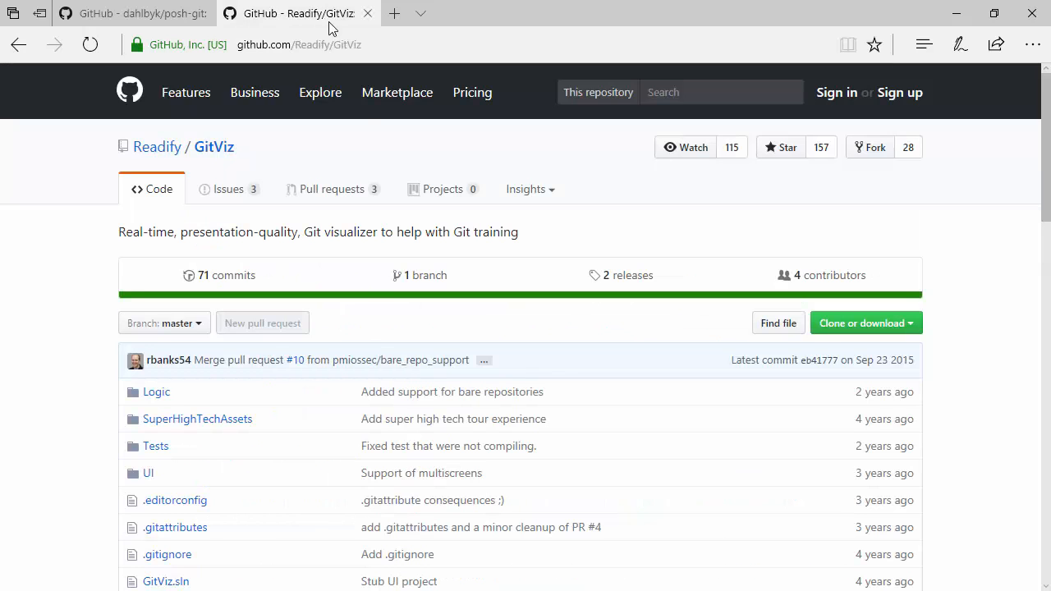
pyautogui.scroll(-3)
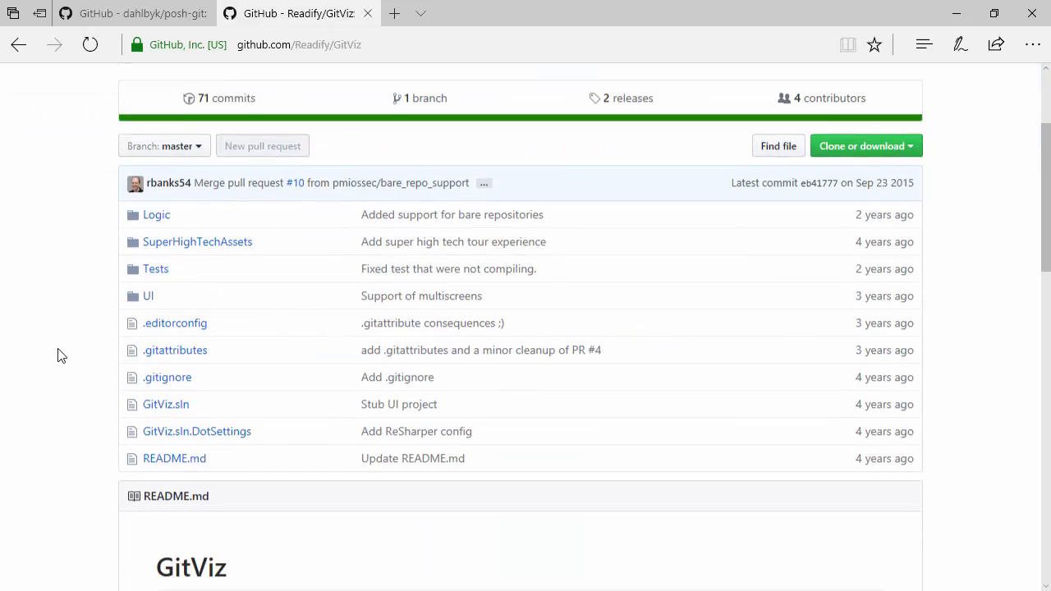
pyautogui.scroll(-3)
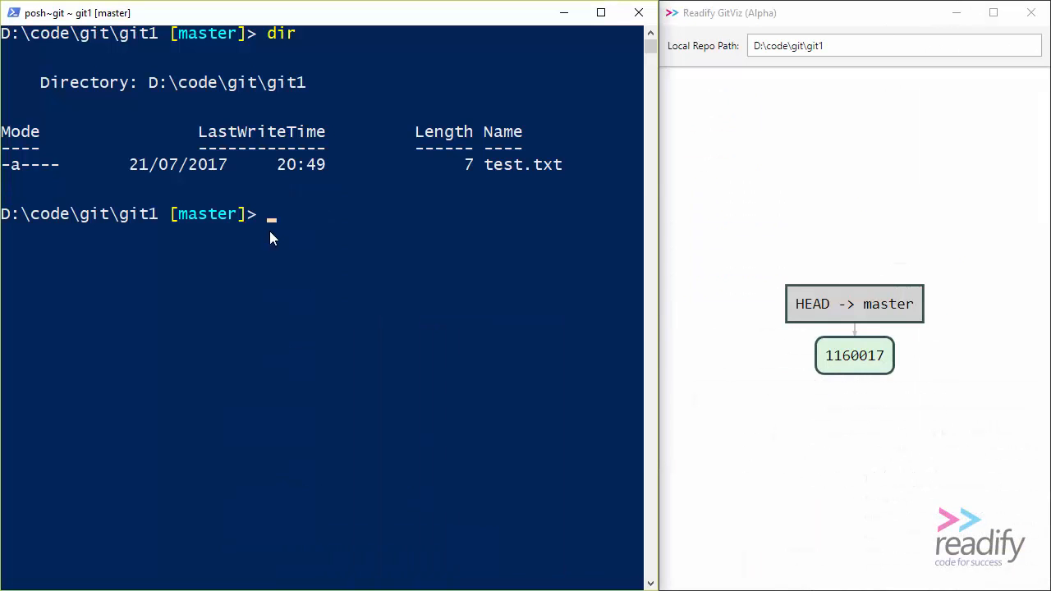
pyautogui.moveTo(309, 238)
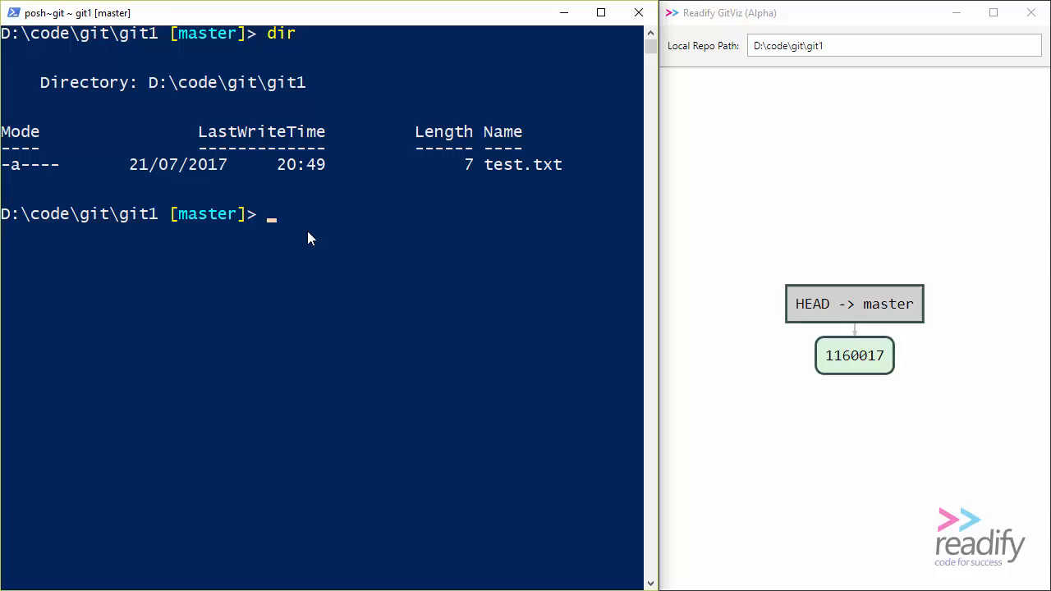
# - Append 'mistake' to test.txt with ac and show it reads hello and mistake
pyautogui.write('ac')
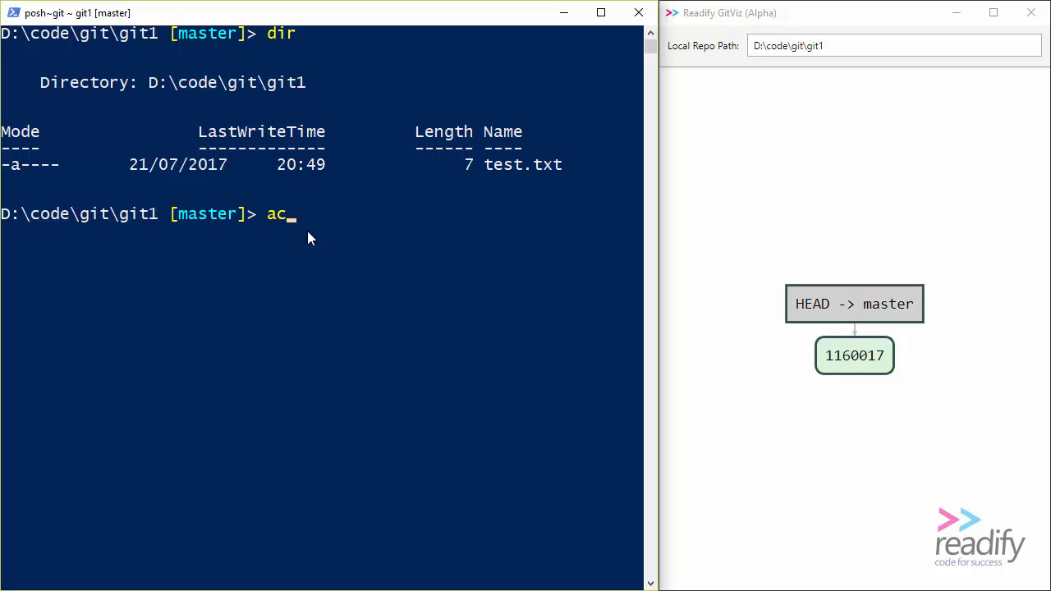
pyautogui.write('test.txt "mistake')
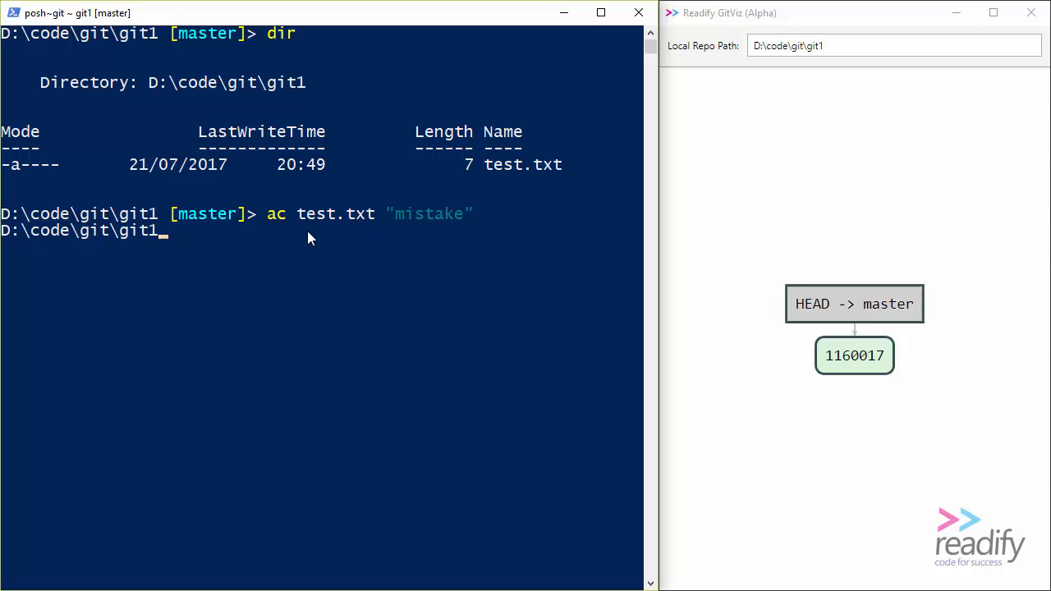
pyautogui.write('cat')
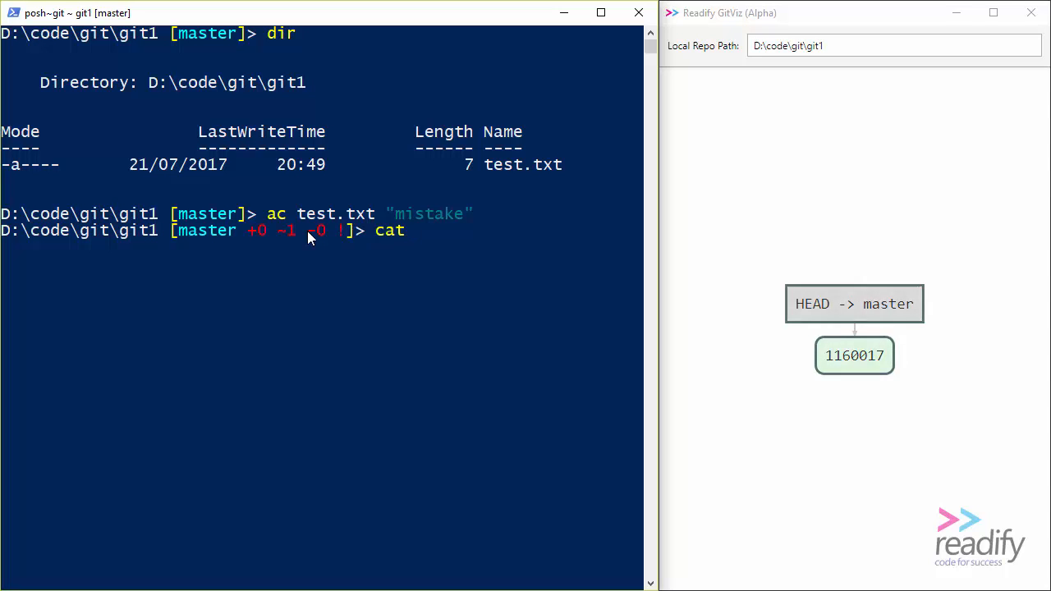
pyautogui.write('test.')
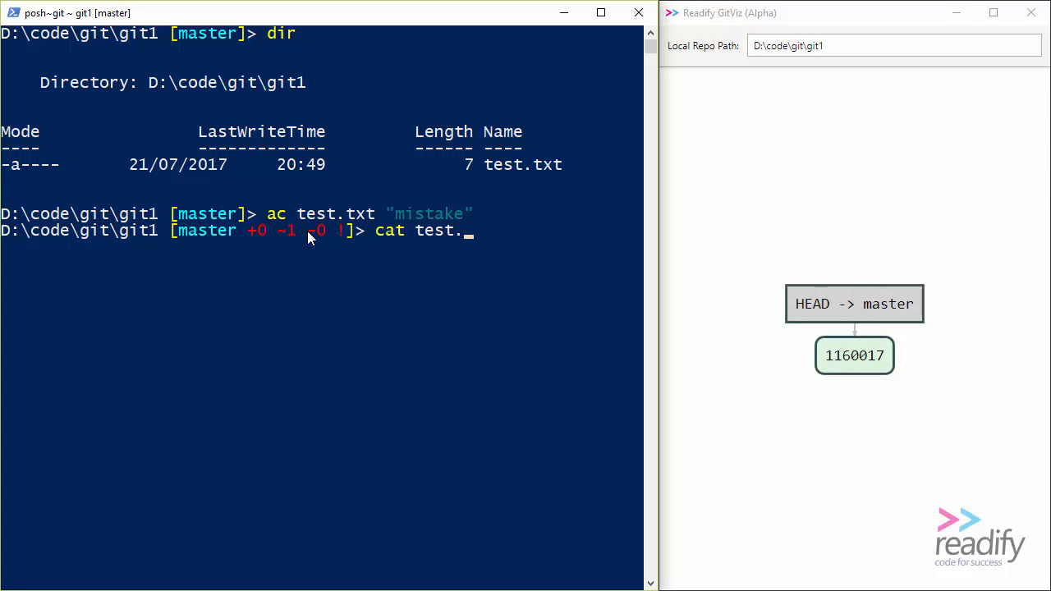
pyautogui.press('Return')
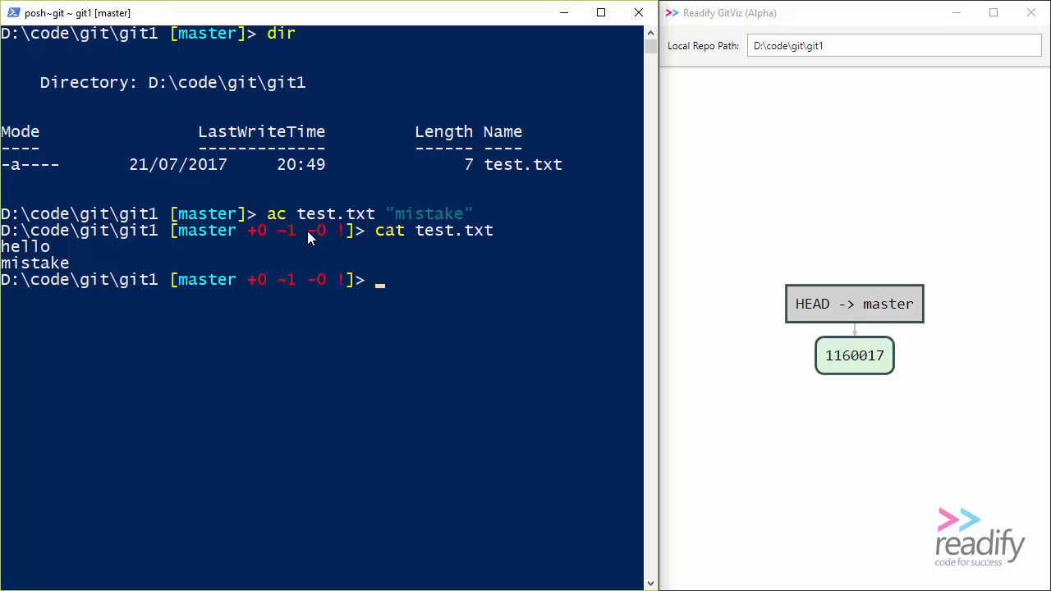
pyautogui.write('git com')
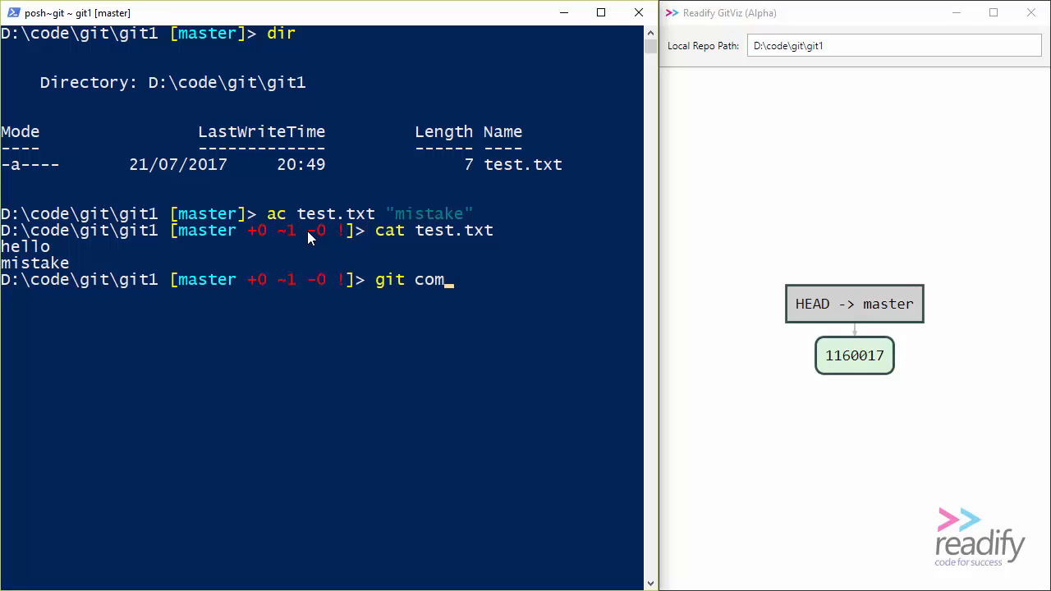
pyautogui.write('mit -am "')
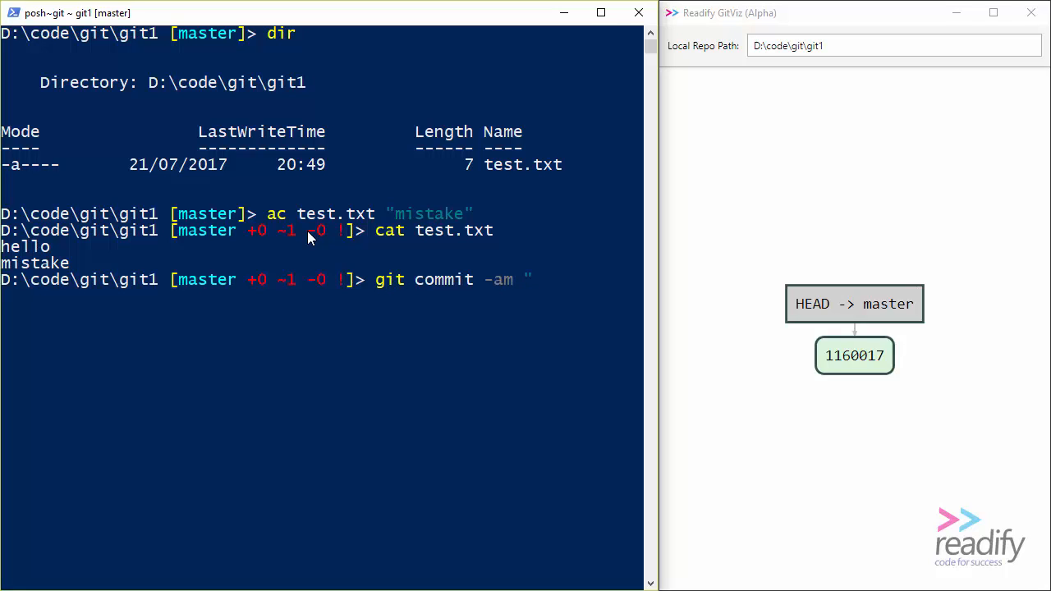
pyautogui.write('commit cont')
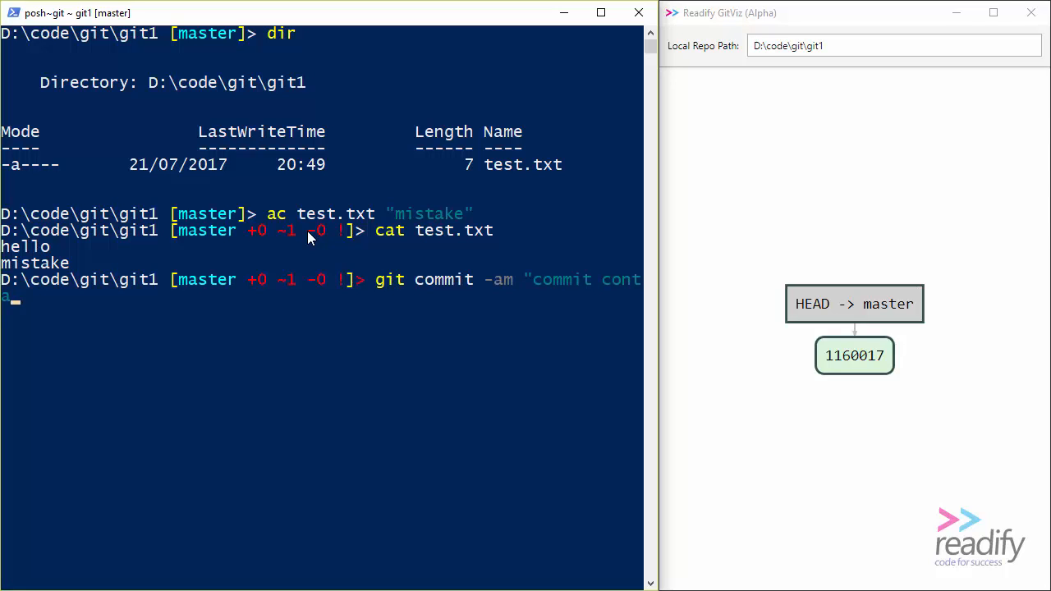
pyautogui.write('aining a mistake')
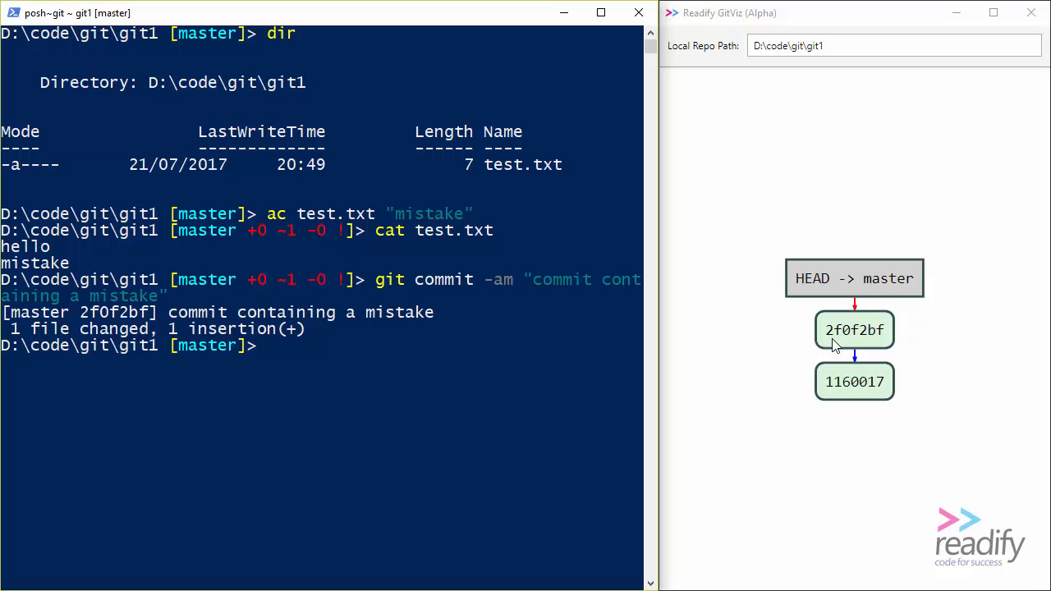
pyautogui.moveTo(472, 367)
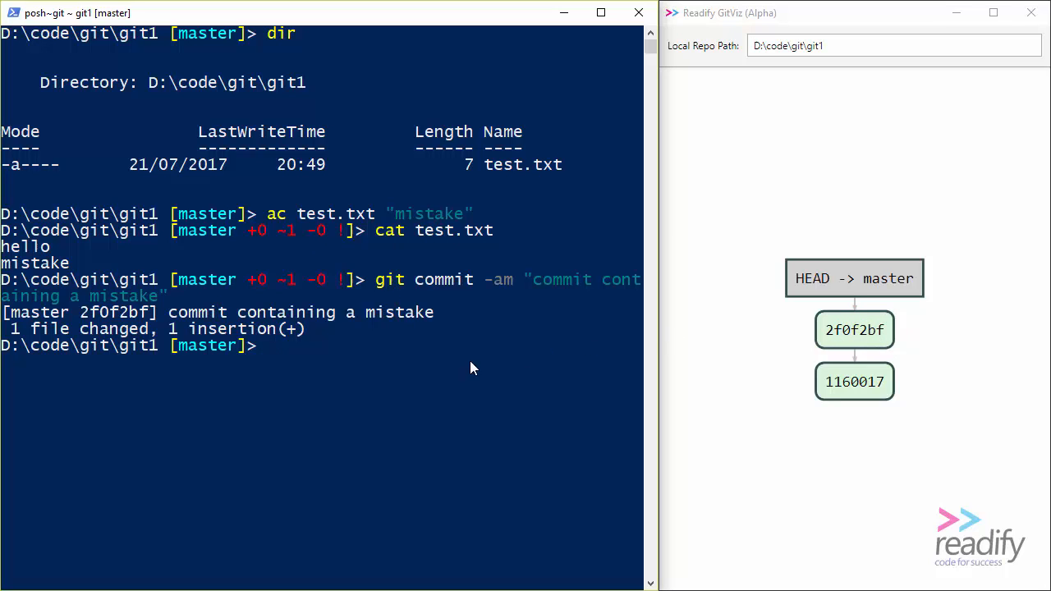
pyautogui.moveTo(119, 323)
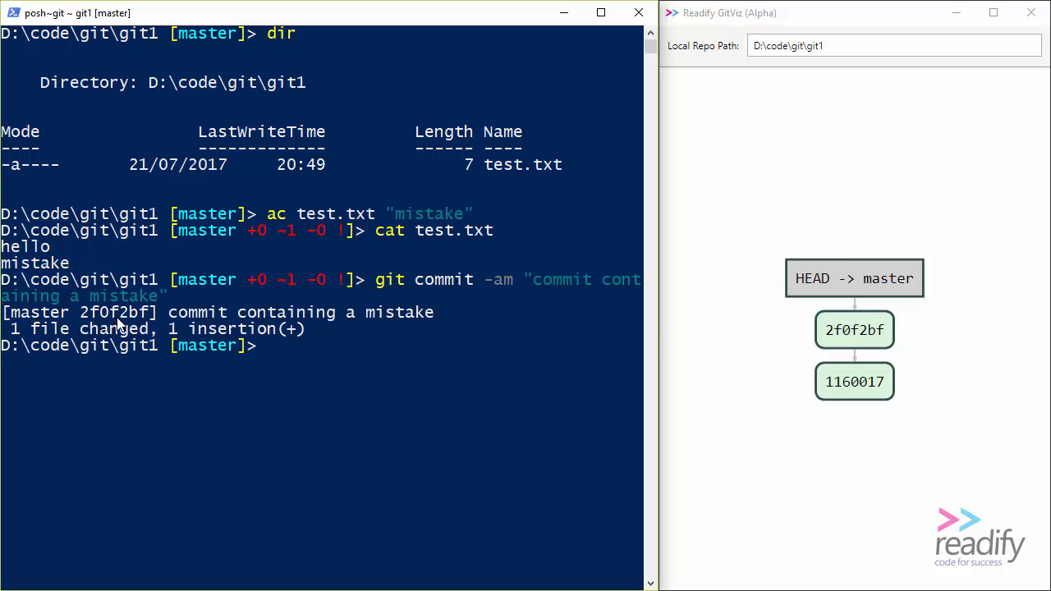
pyautogui.moveTo(304, 359)
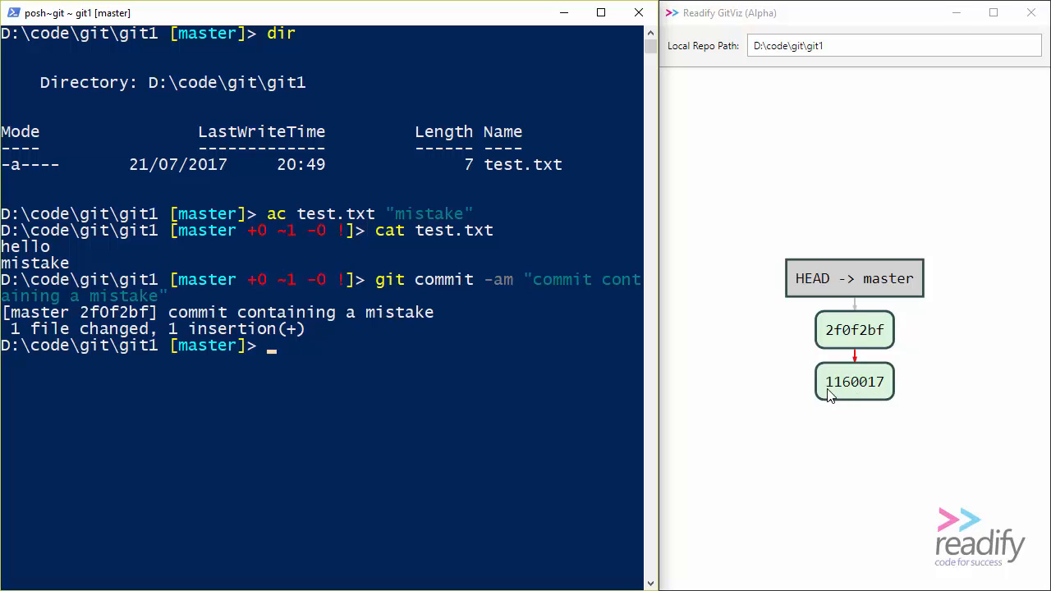
pyautogui.moveTo(834, 400)
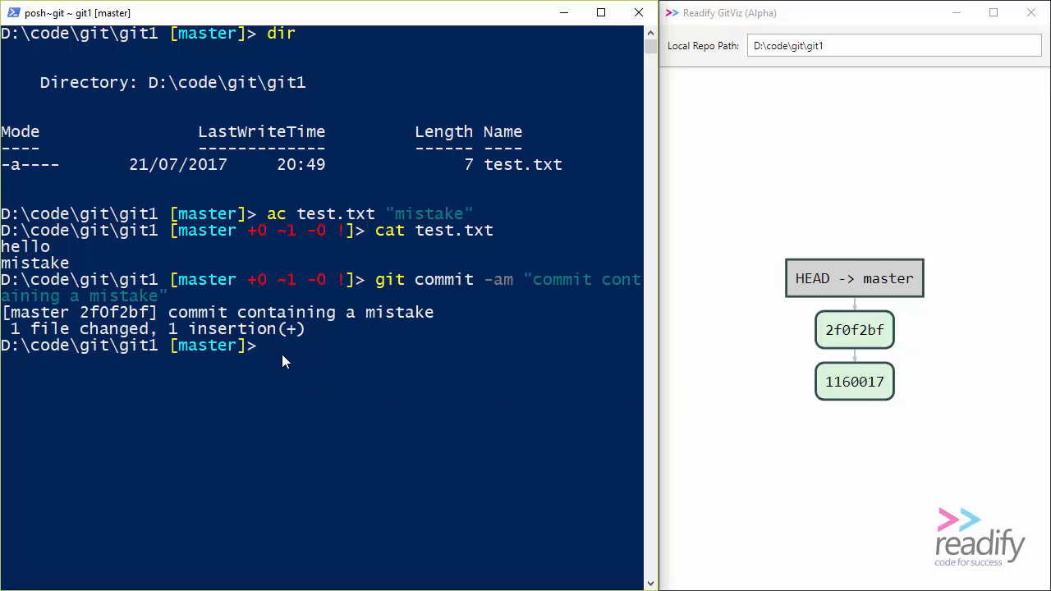
# - Run git reset --hard HEAD~1, moving master back to initial commit 1160017
pyautogui.write('git')
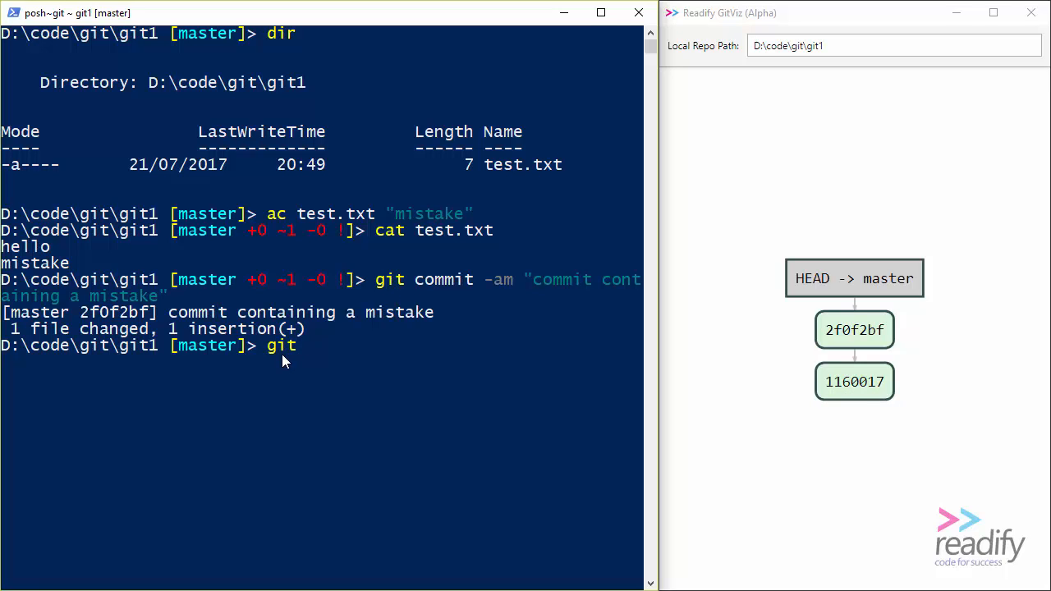
pyautogui.write('reset')
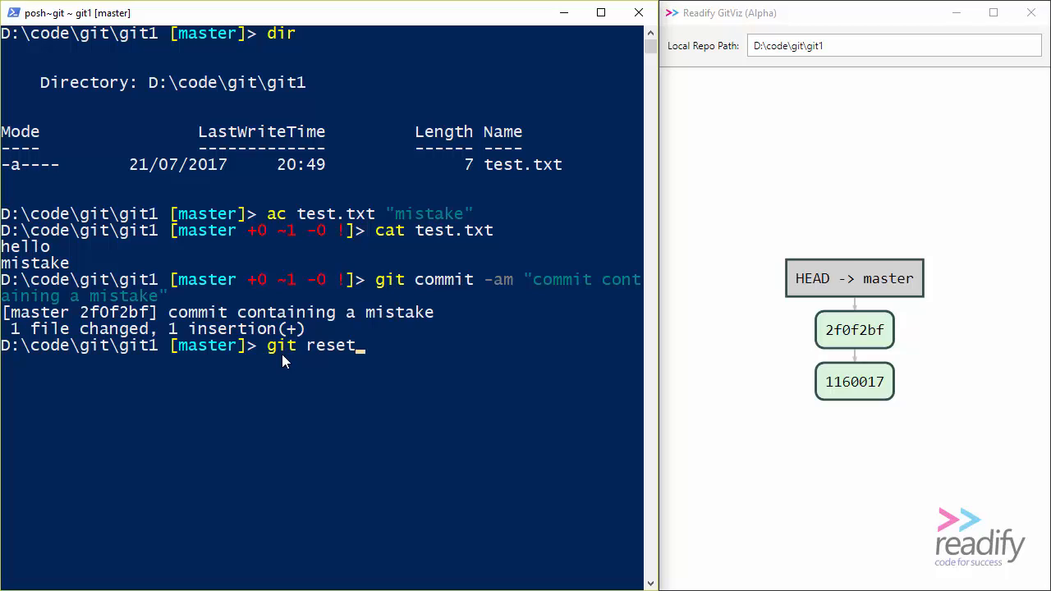
pyautogui.write('--')
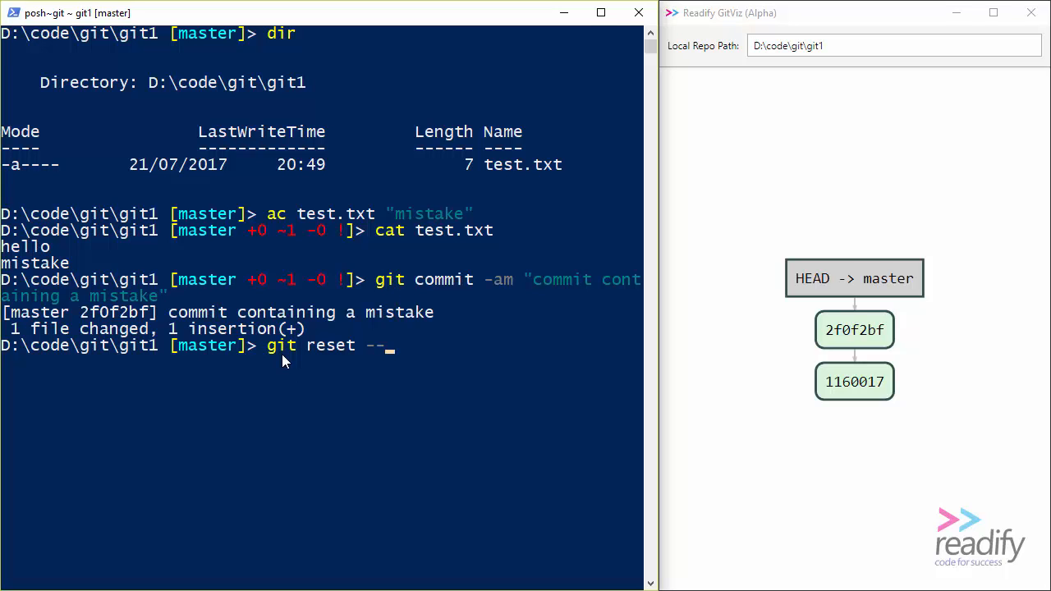
pyautogui.write('hard')
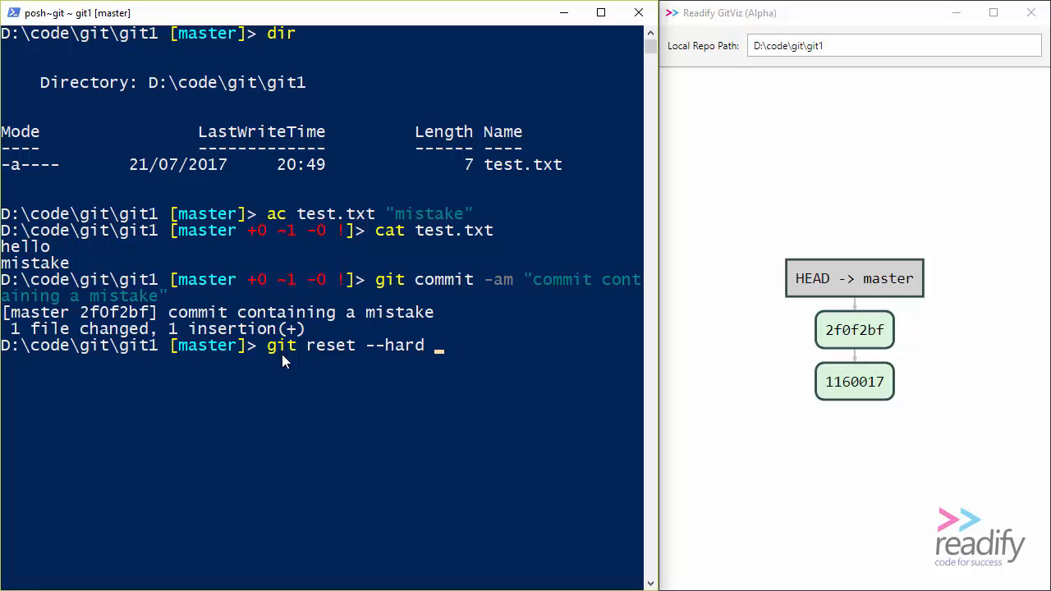
pyautogui.write('HEAD')
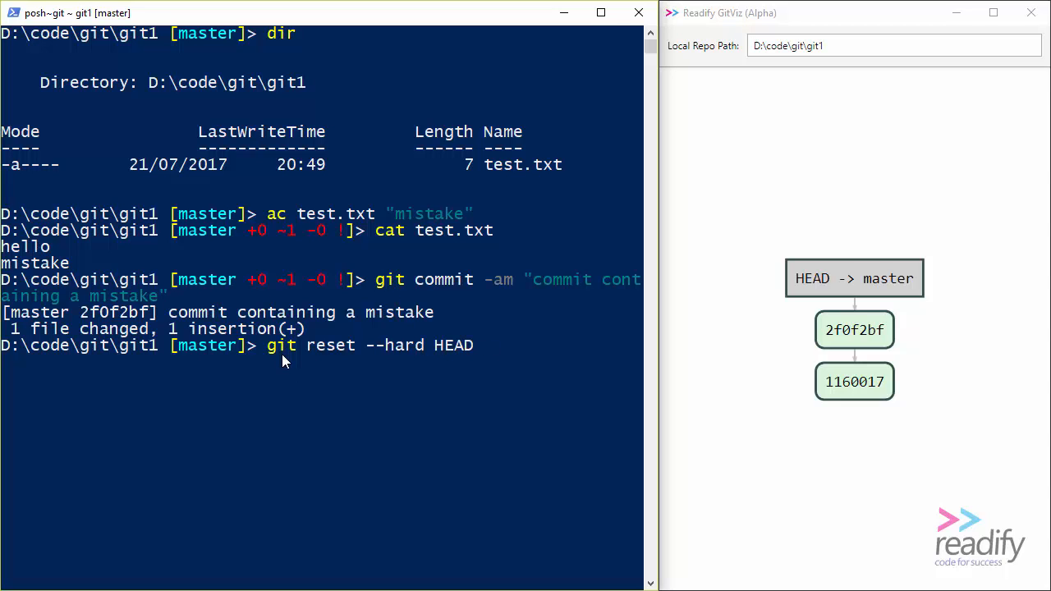
pyautogui.write('~1')
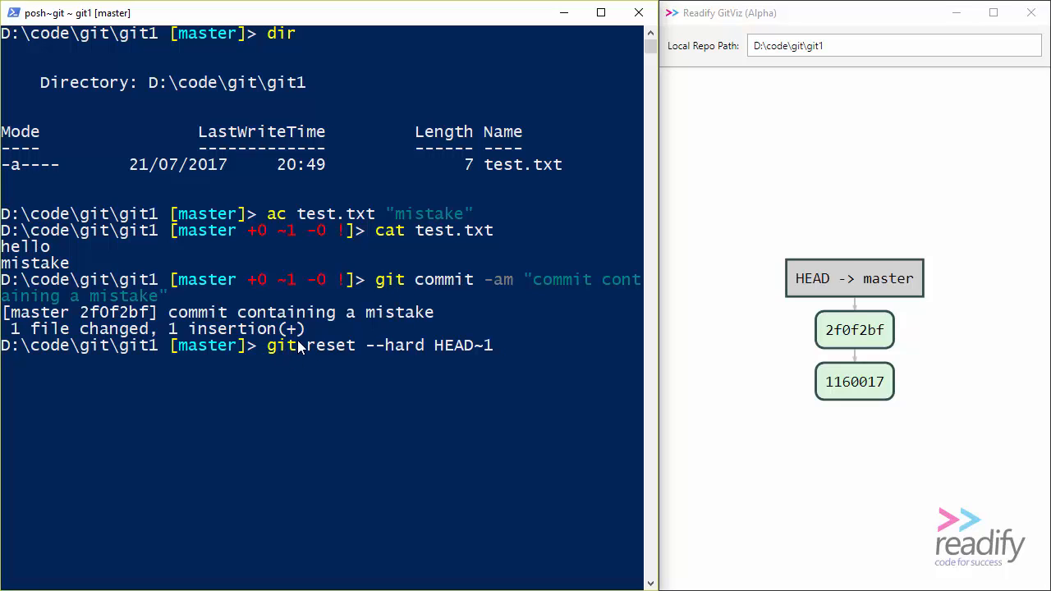
pyautogui.moveTo(852, 285)
pyautogui.write('2')
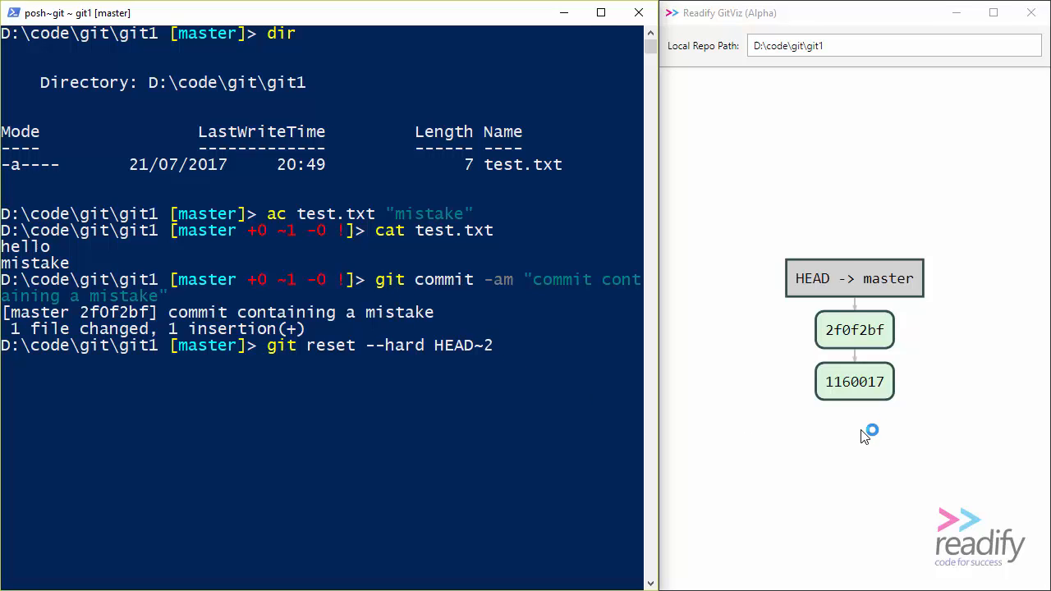
pyautogui.moveTo(546, 367)
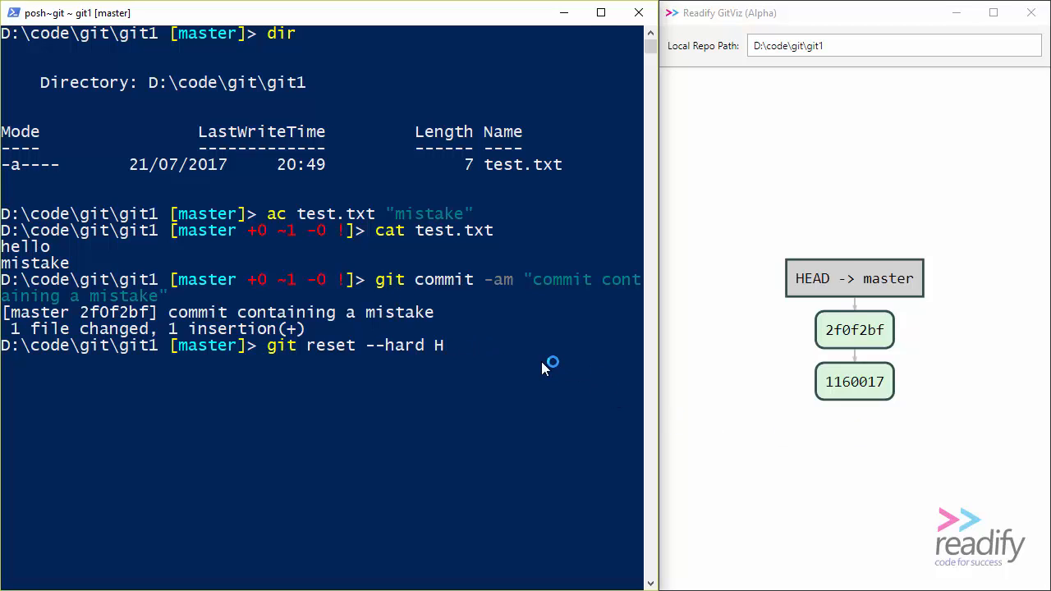
pyautogui.write('16')
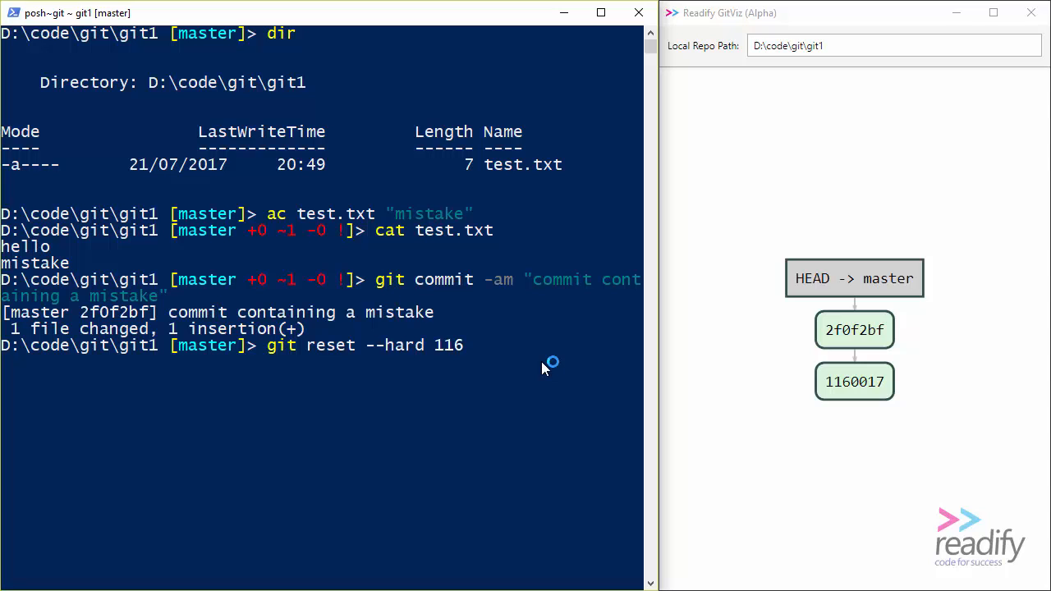
pyautogui.write('0')
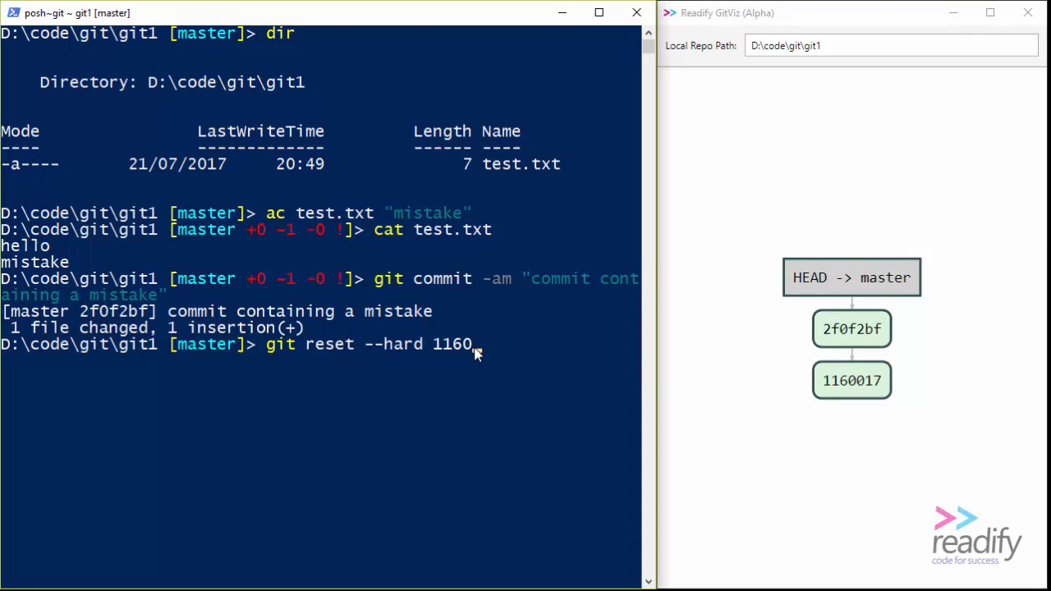
pyautogui.write('HEAD')
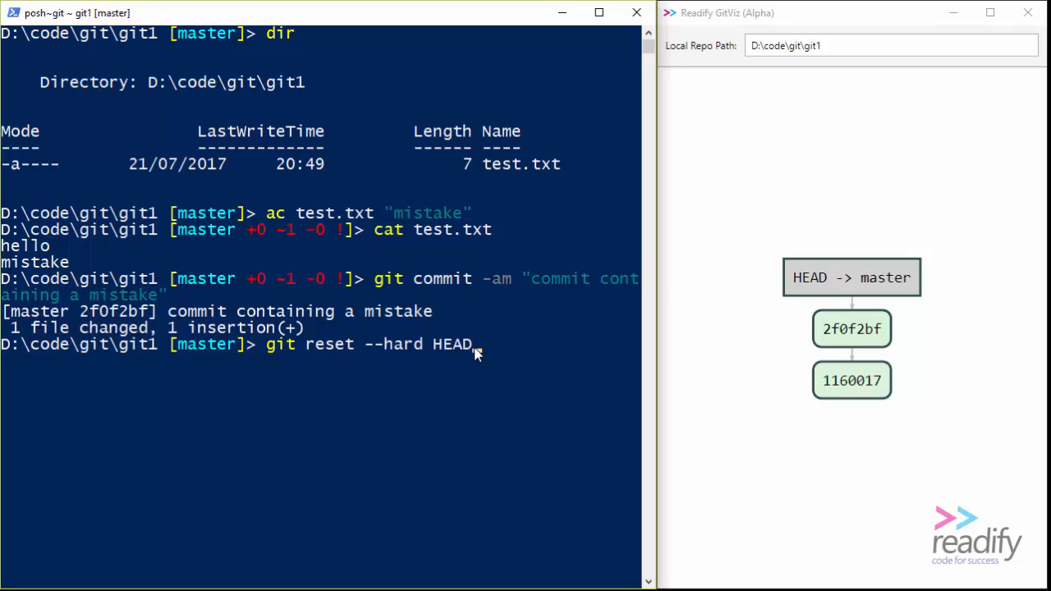
pyautogui.write('~1')
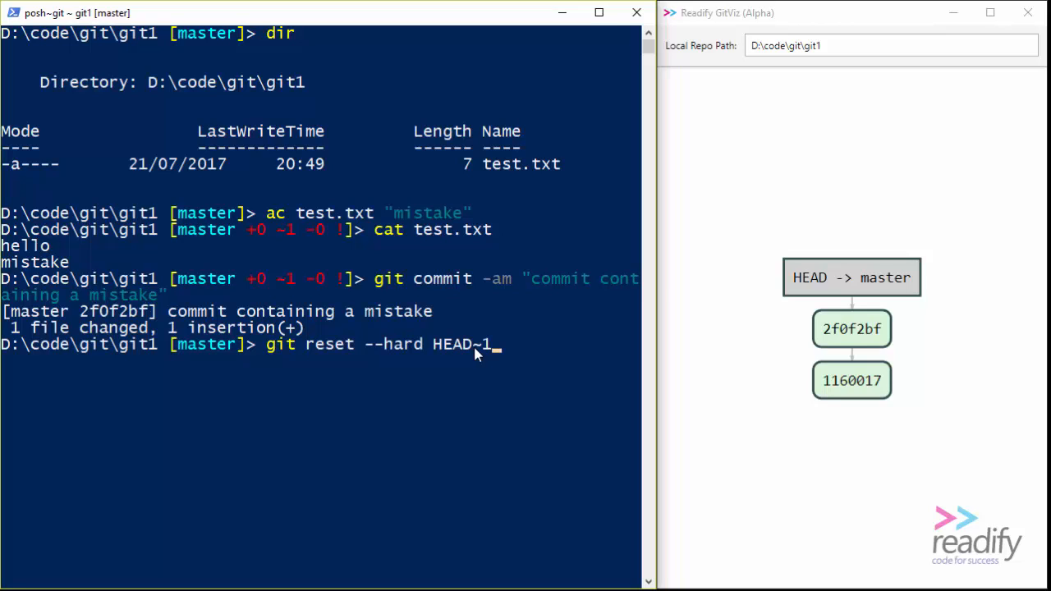
pyautogui.press('Return')
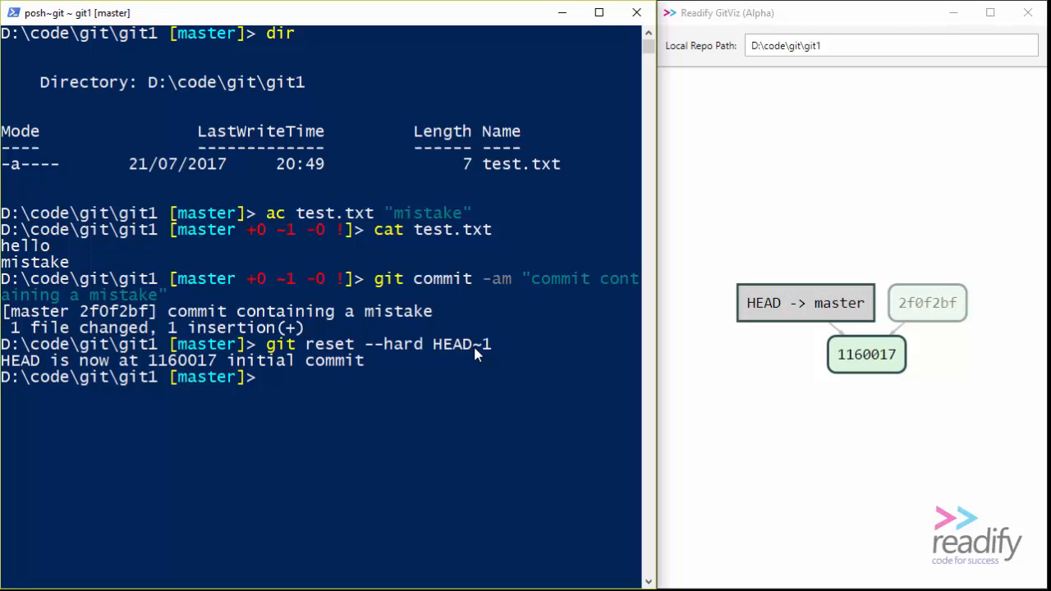
pyautogui.moveTo(591, 359)
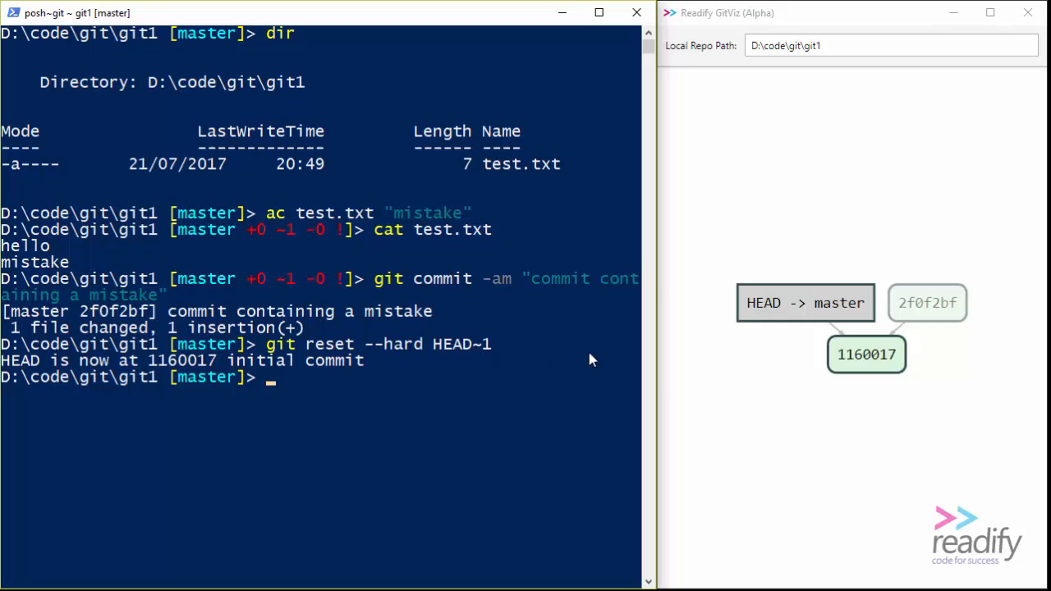
pyautogui.moveTo(839, 315)
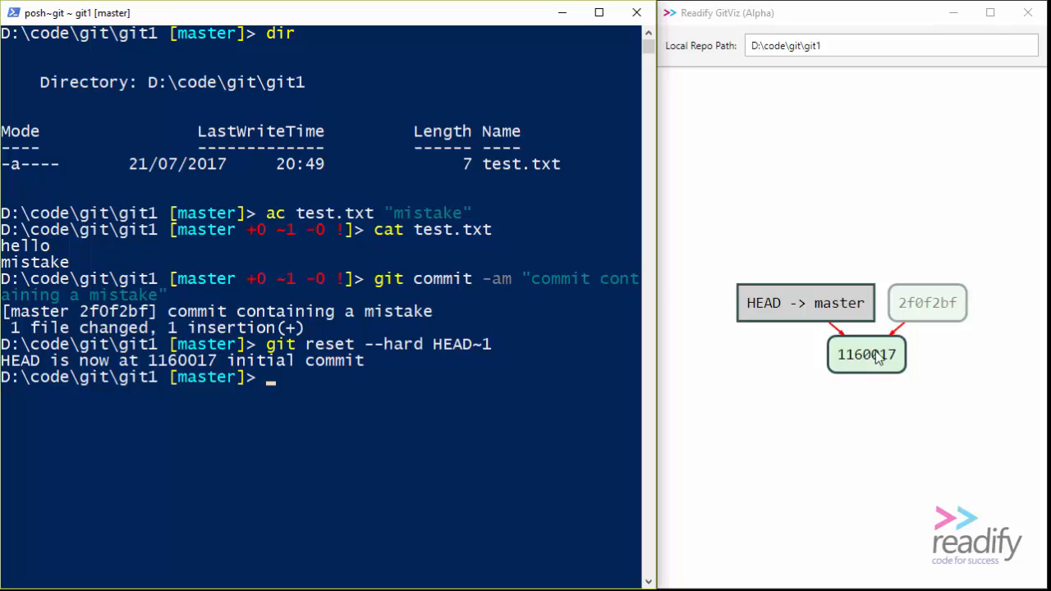
pyautogui.moveTo(930, 288)
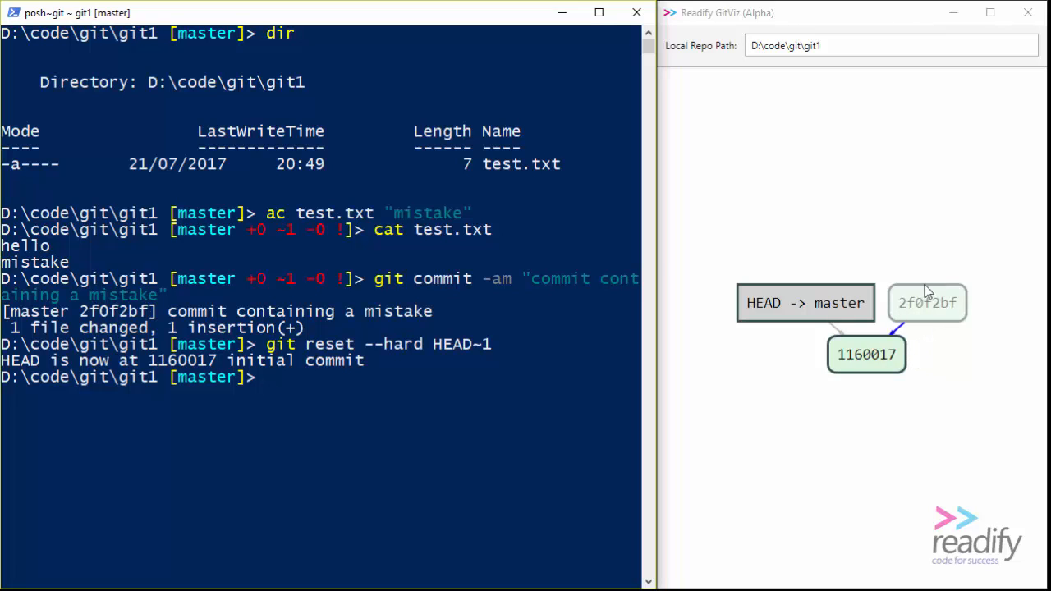
pyautogui.moveTo(952, 317)
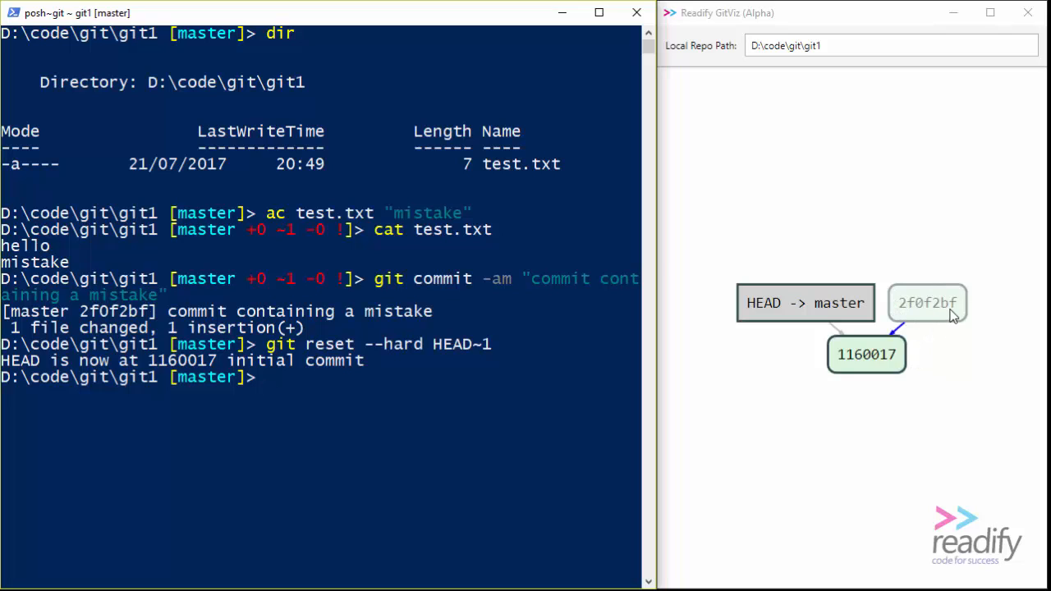
pyautogui.moveTo(866, 319)
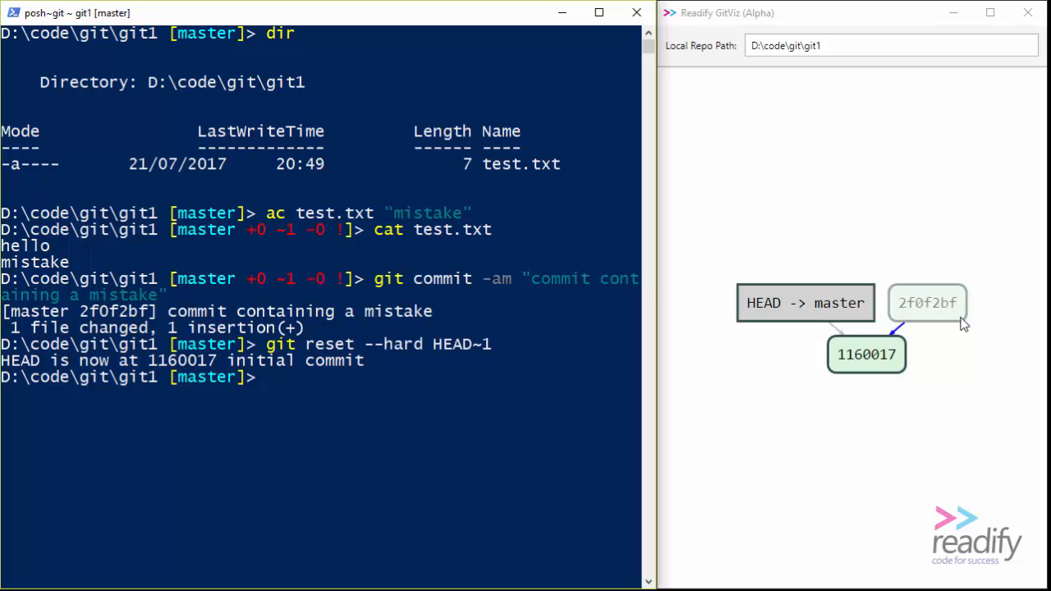
pyautogui.moveTo(914, 328)
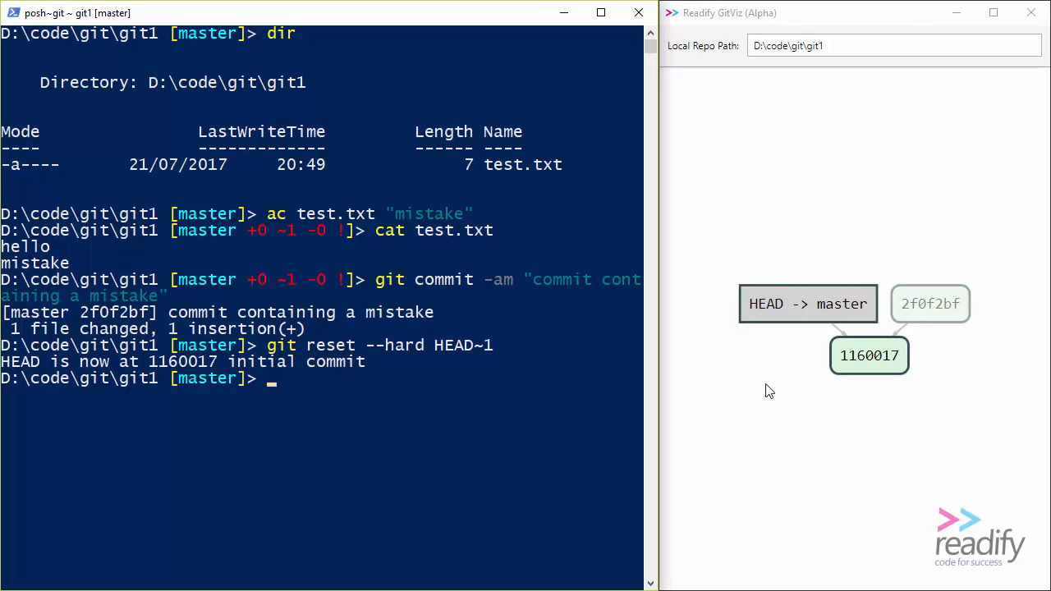
pyautogui.moveTo(460, 403)
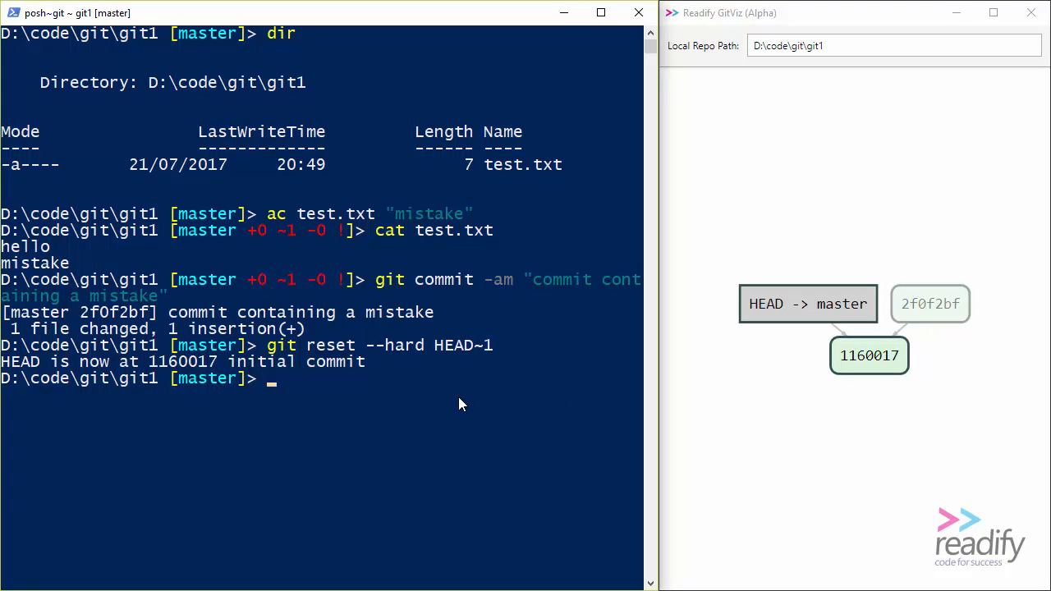
# - List git reflog showing 2f0f2bf, then print test.txt containing only 'hello'
pyautogui.write('git ref')
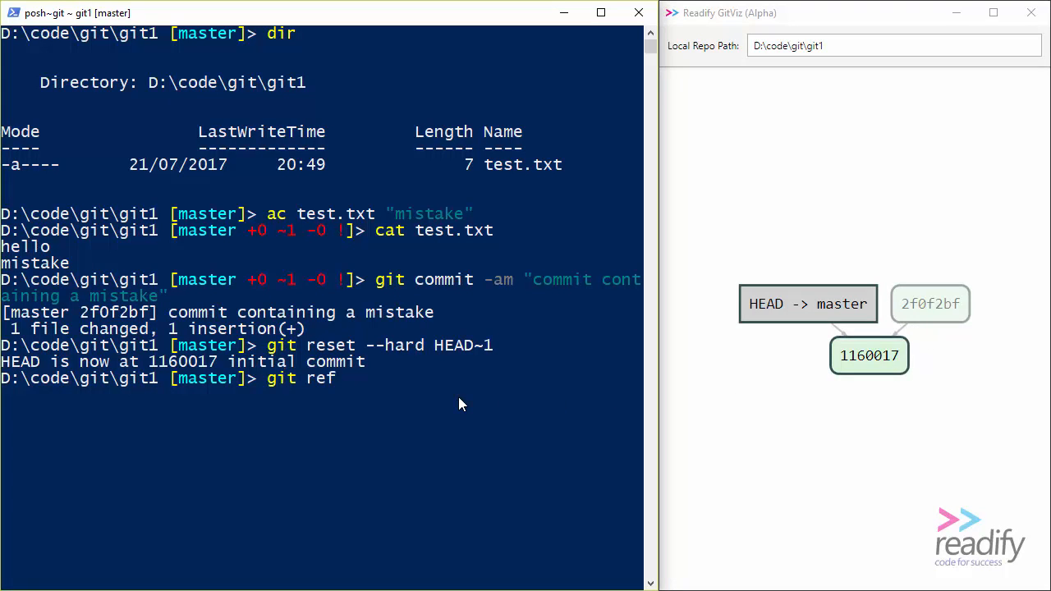
pyautogui.press('Return')
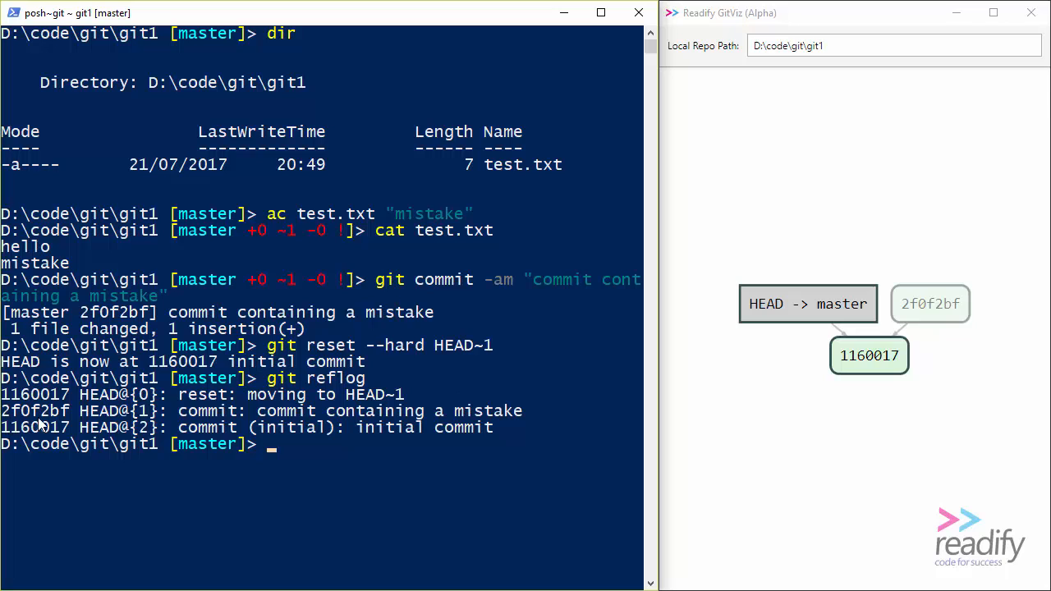
pyautogui.moveTo(283, 466)
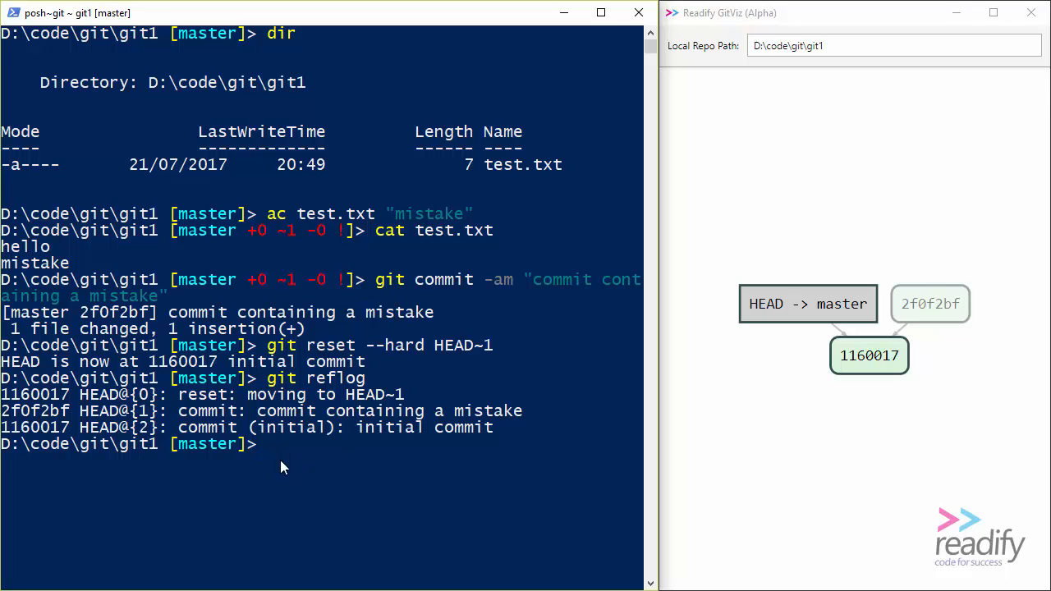
pyautogui.write('cat test.txt')
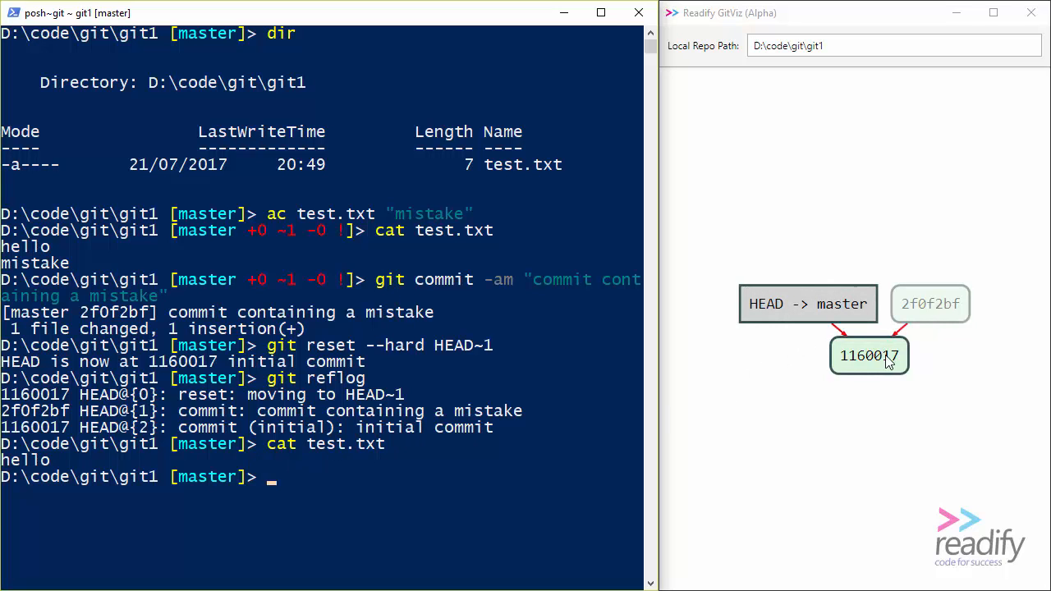
pyautogui.moveTo(870, 368)
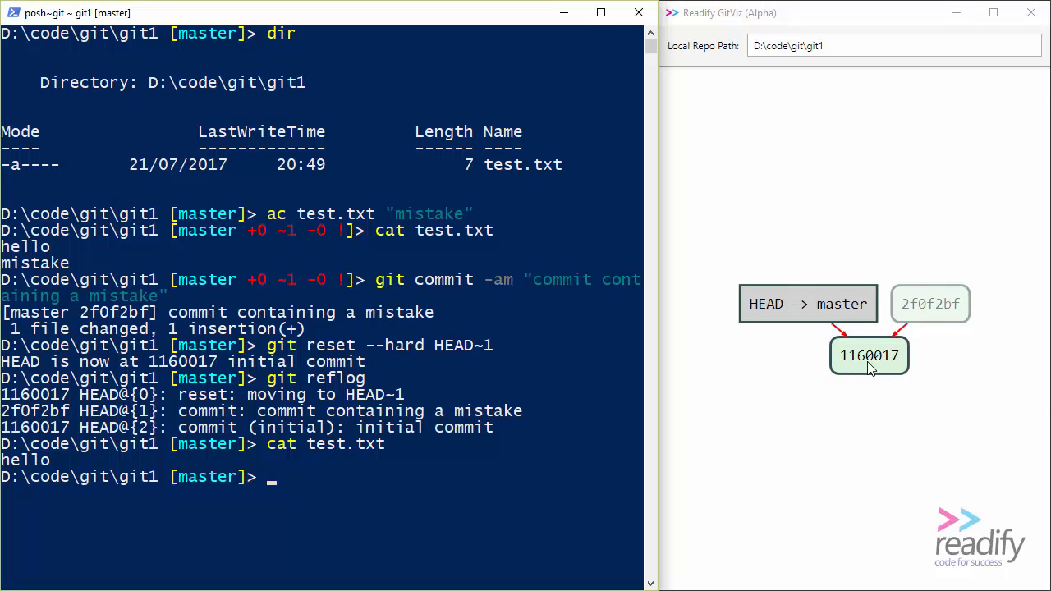
pyautogui.moveTo(408, 489)
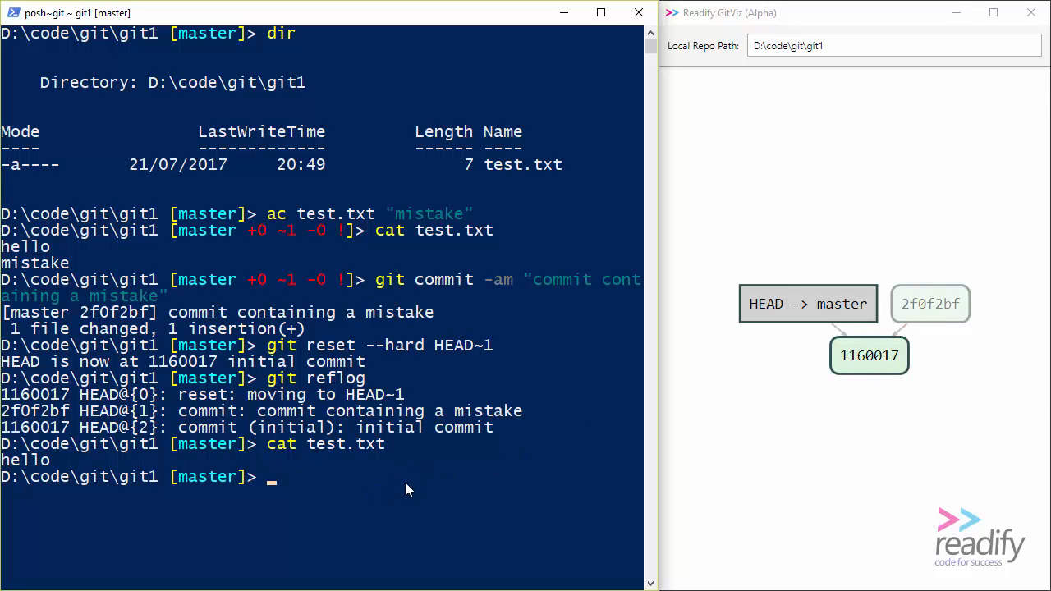
pyautogui.moveTo(382, 491)
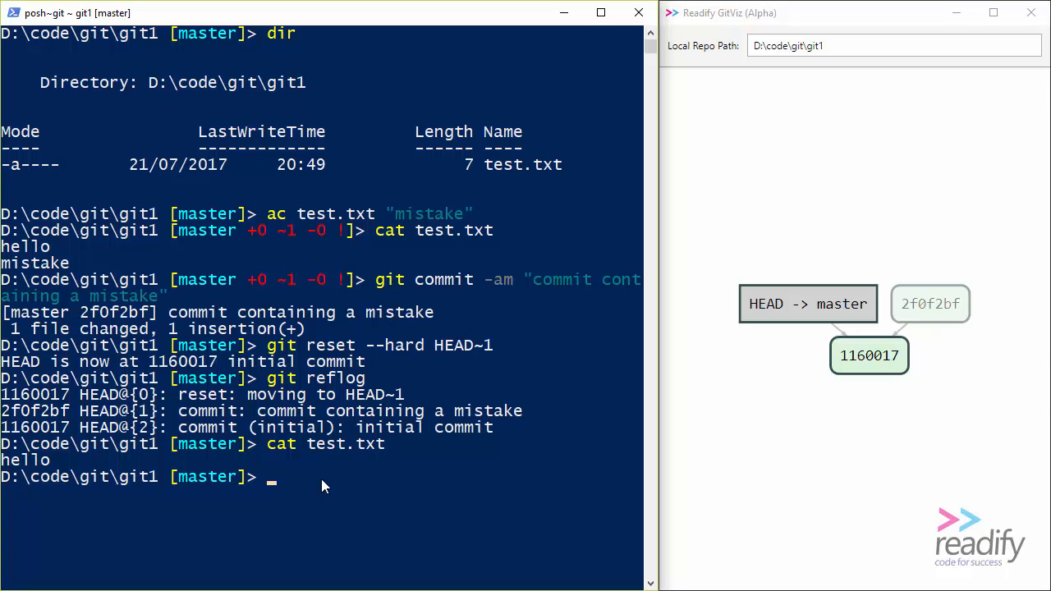
pyautogui.moveTo(800, 414)
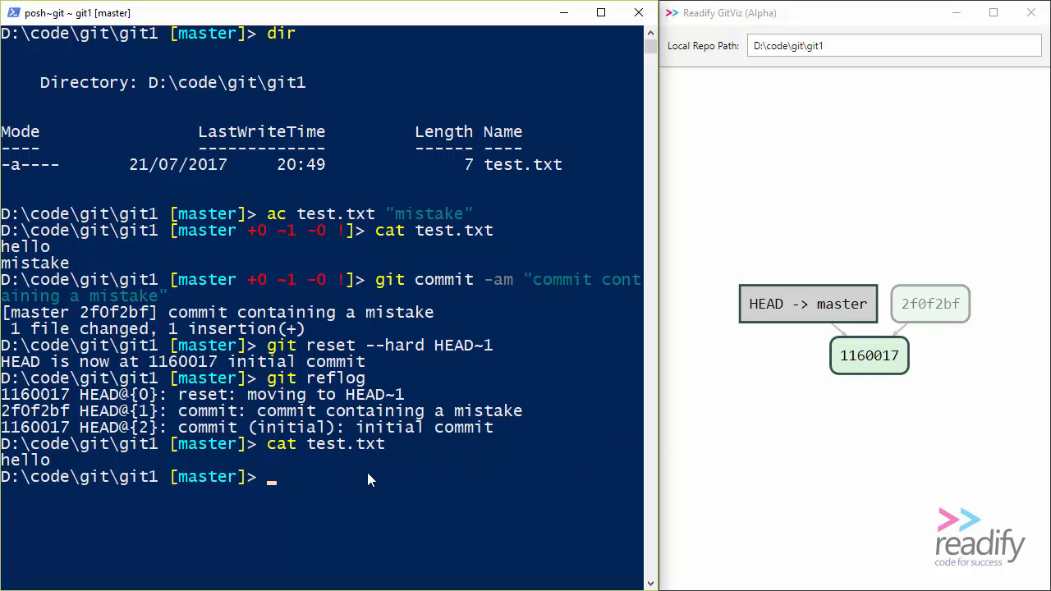
# - Hard-reset master to 2f0f2bf and show test.txt again reading hello and mistake
pyautogui.write('git reset')
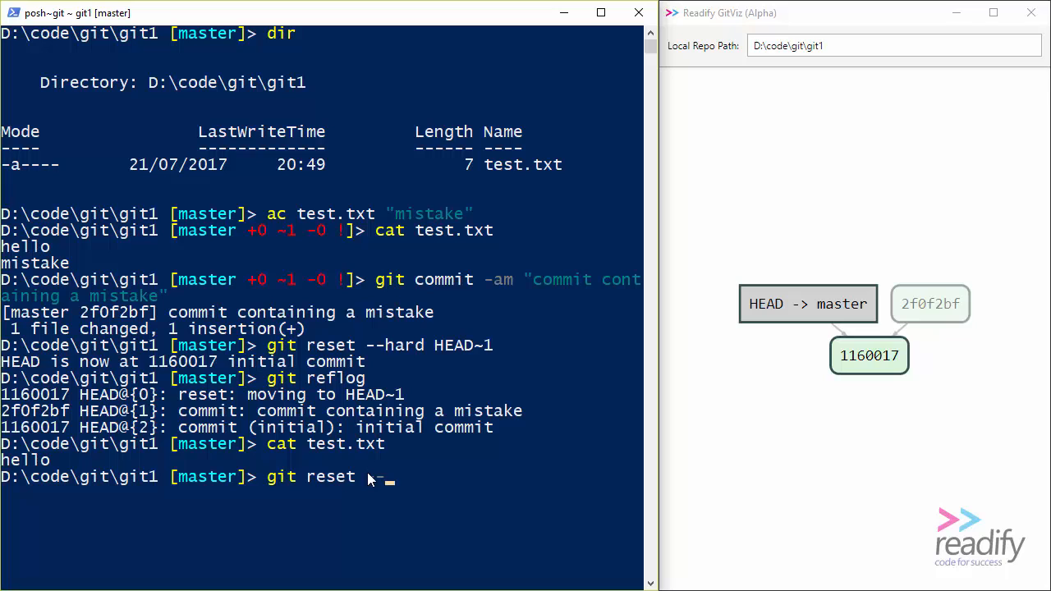
pyautogui.write('--hard')
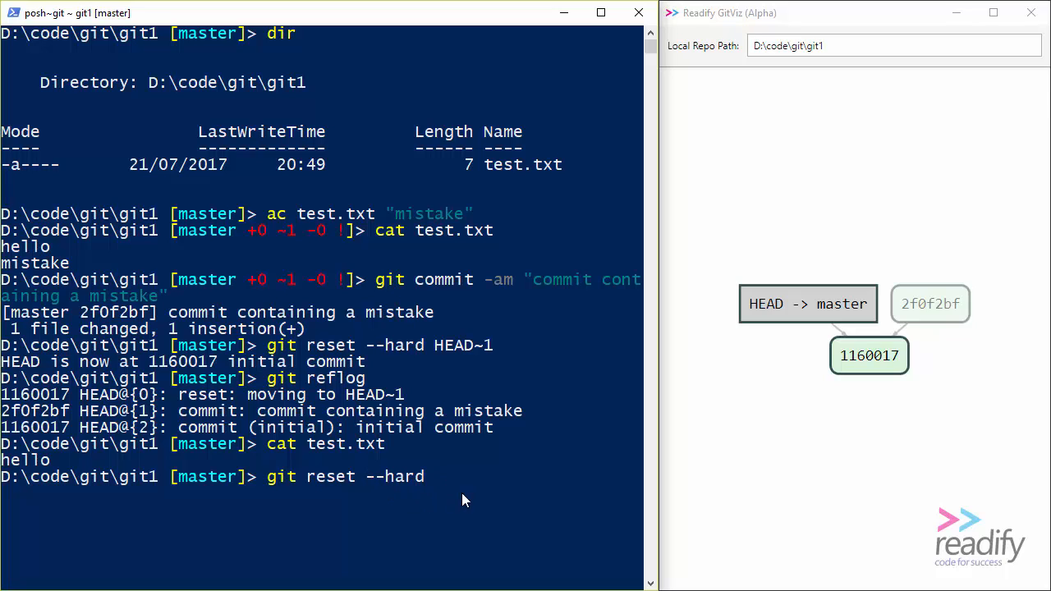
pyautogui.moveTo(513, 502)
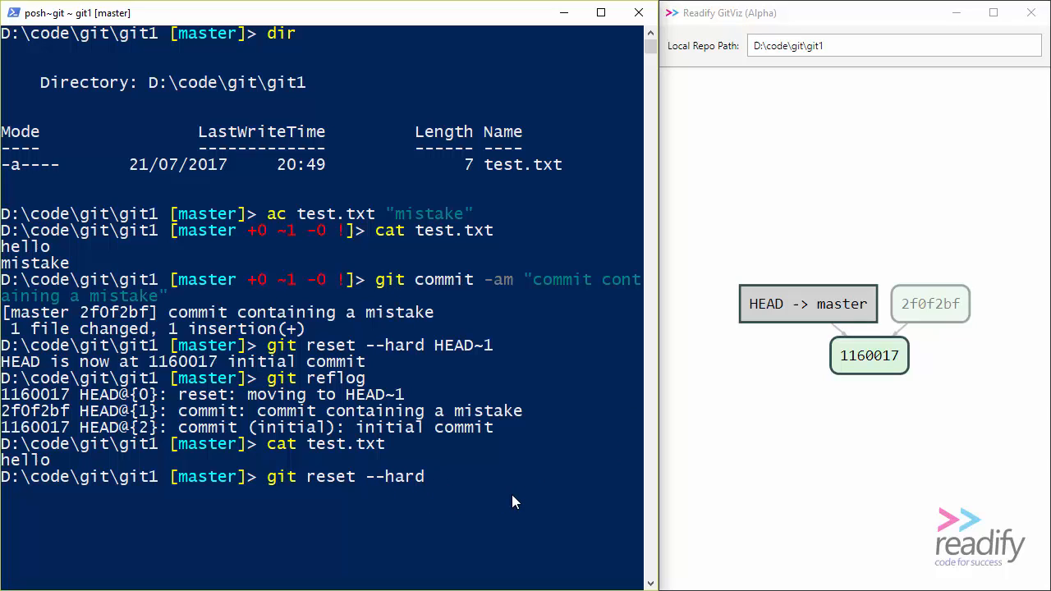
pyautogui.write('2f0f')
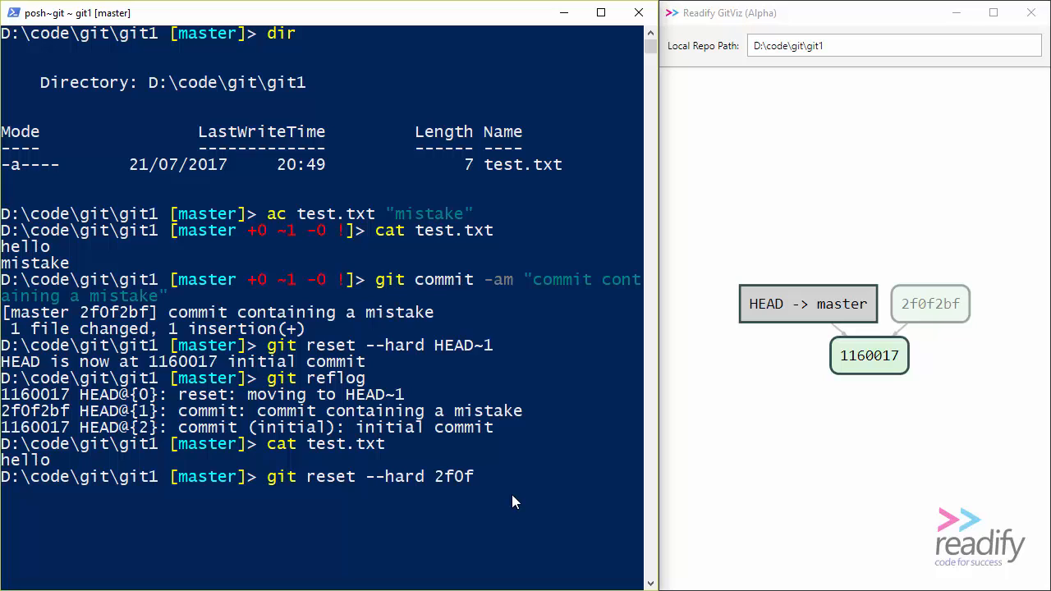
pyautogui.moveTo(942, 340)
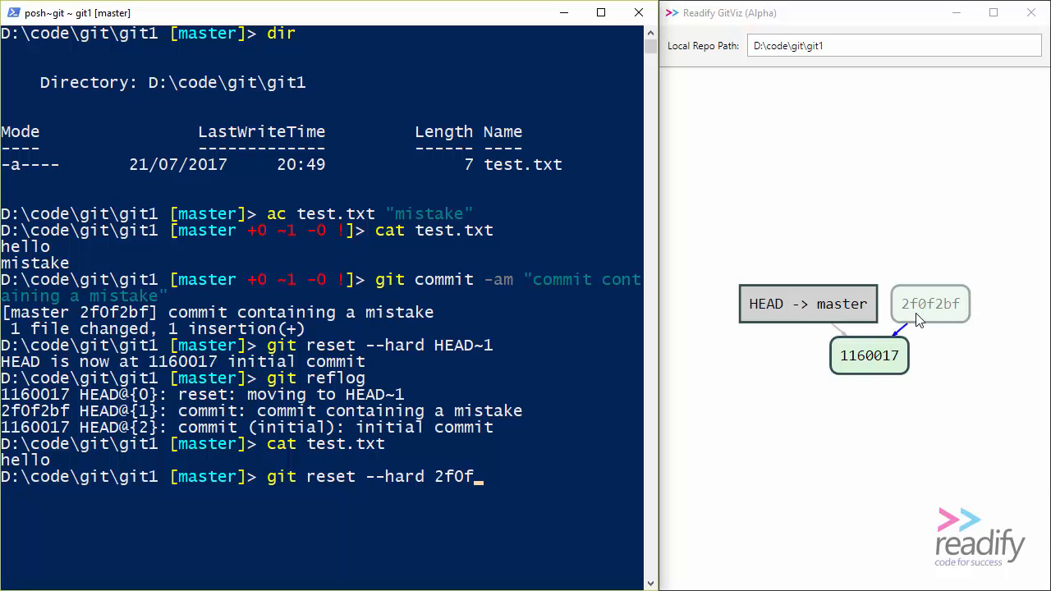
pyautogui.press('Return')
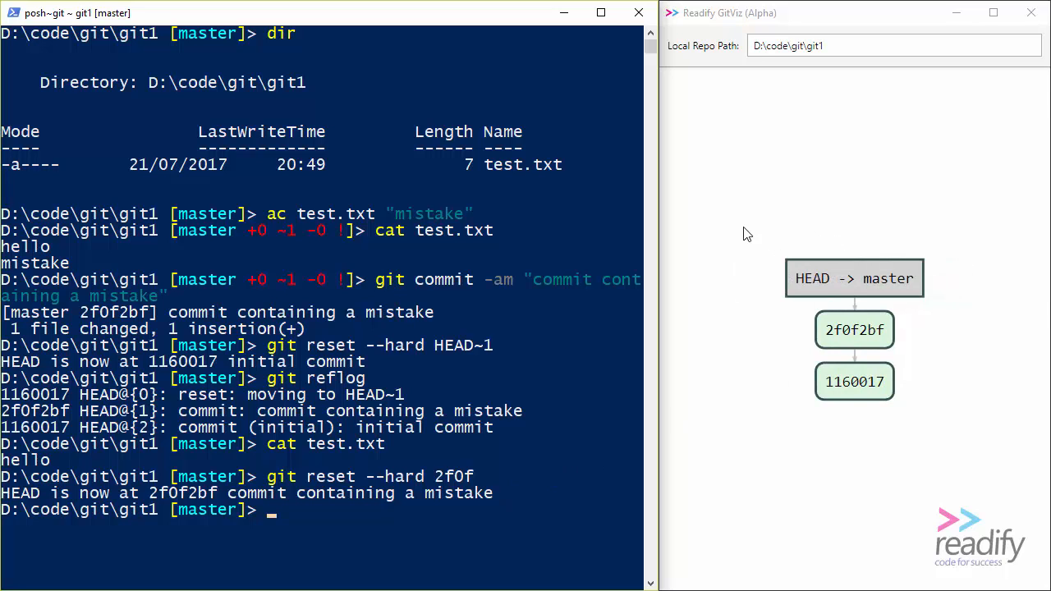
pyautogui.moveTo(379, 380)
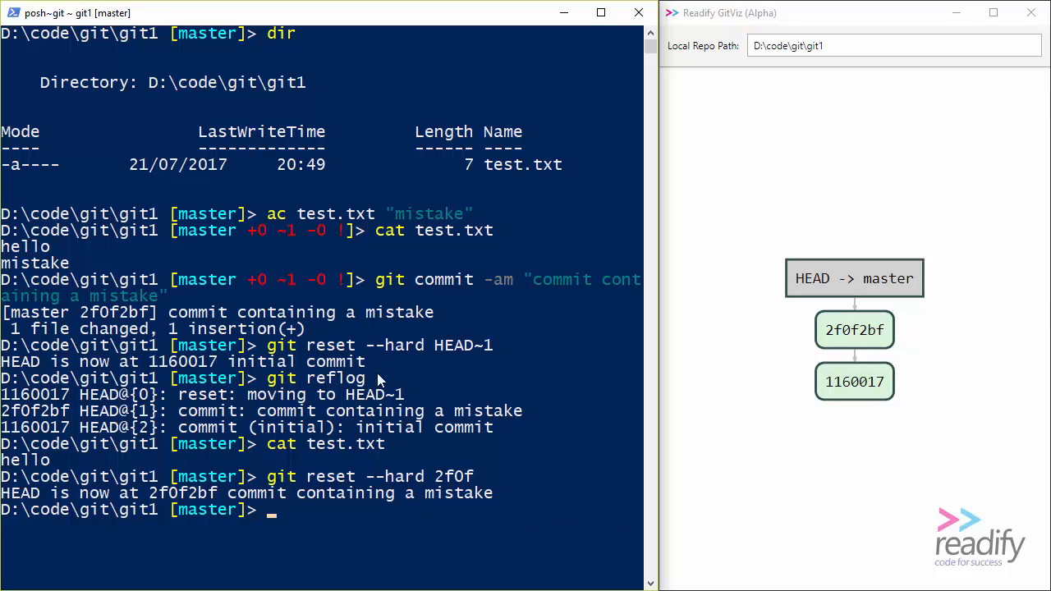
pyautogui.moveTo(475, 372)
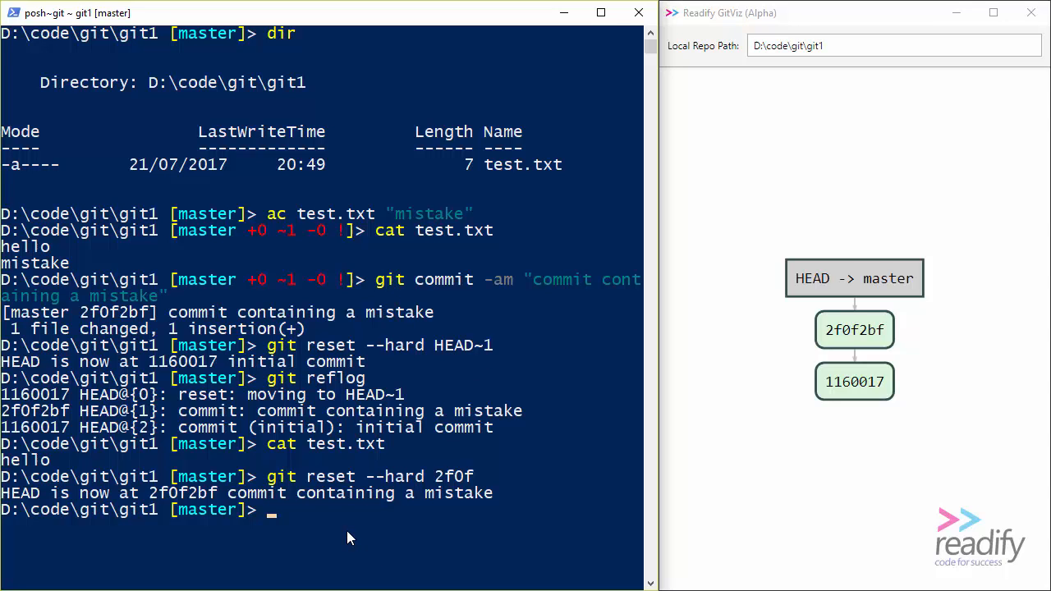
pyautogui.press('Return')
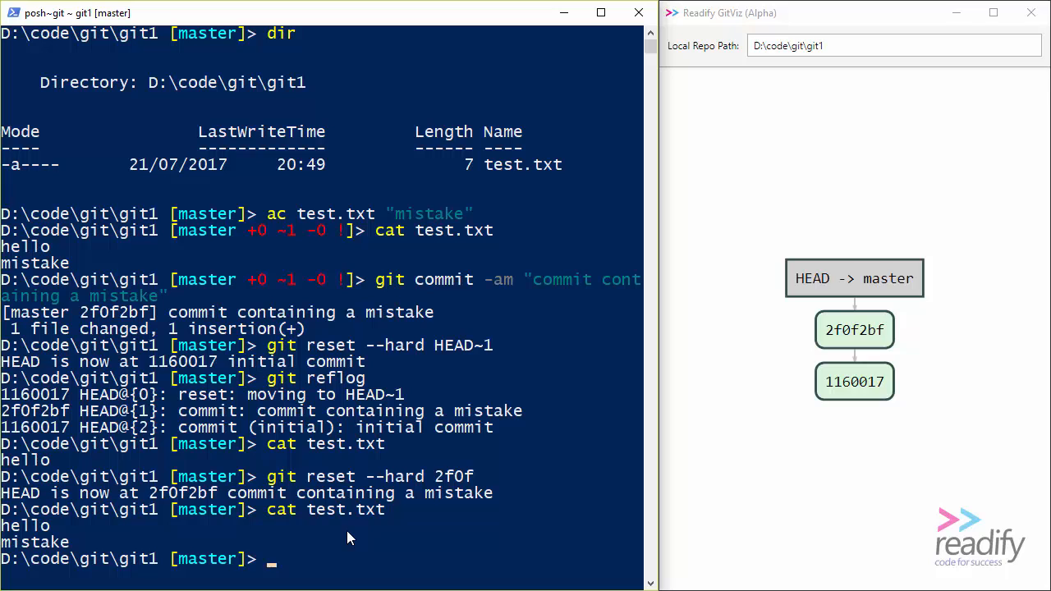
# - Run a mixed git reset HEAD~1, keeping the mistake line as an unstaged change
pyautogui.write('gi')
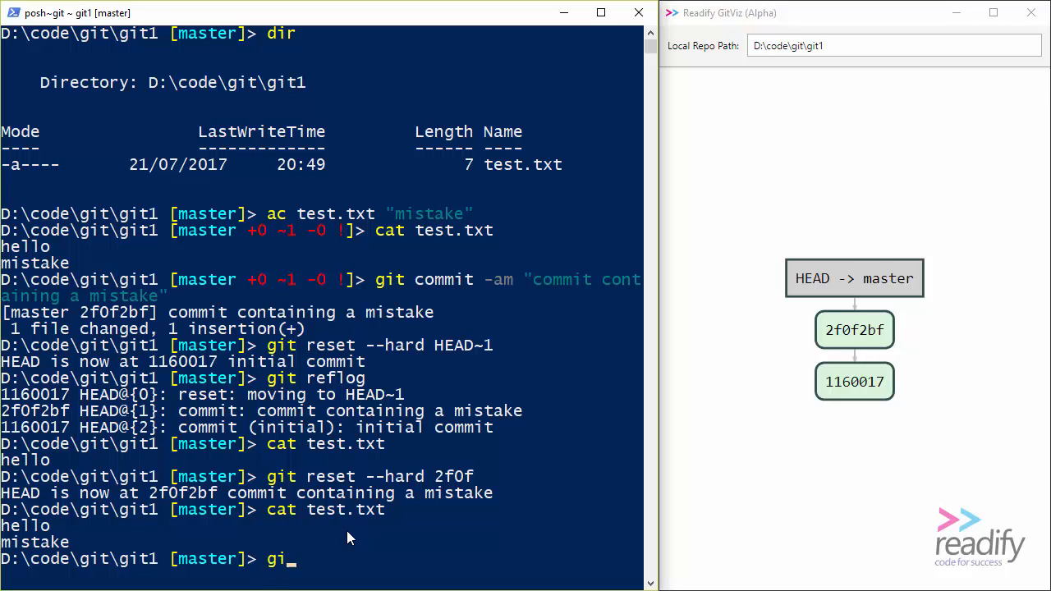
pyautogui.write('t reset H')
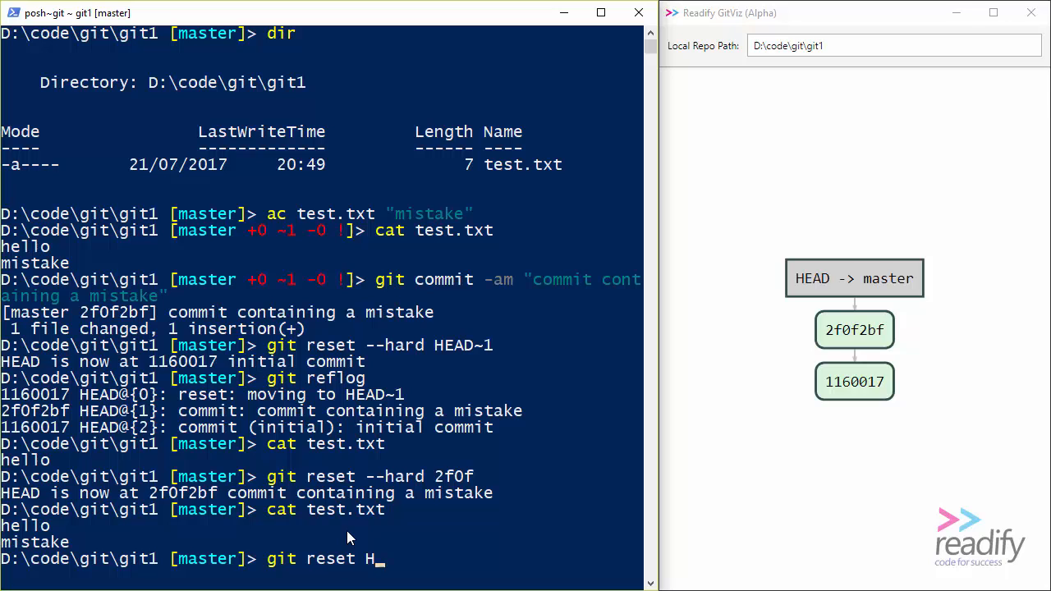
pyautogui.write('EAD~1')
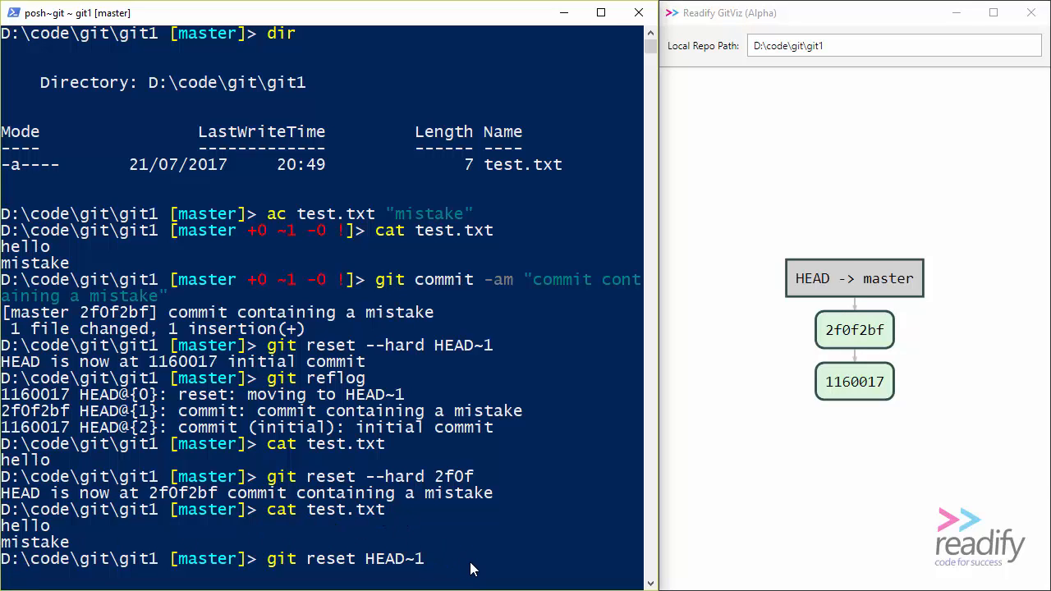
pyautogui.press('Return')
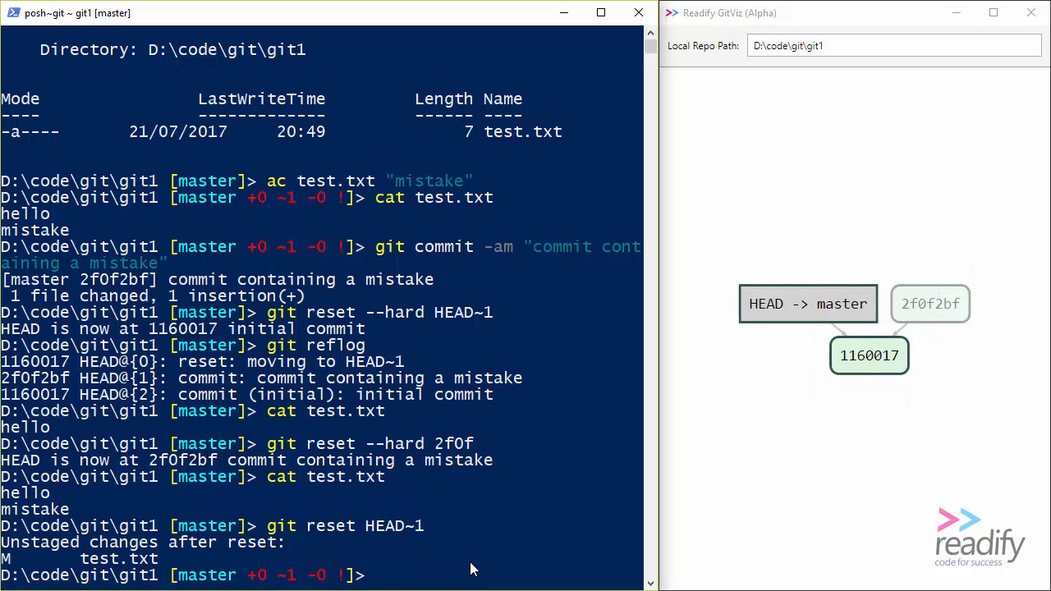
pyautogui.moveTo(825, 319)
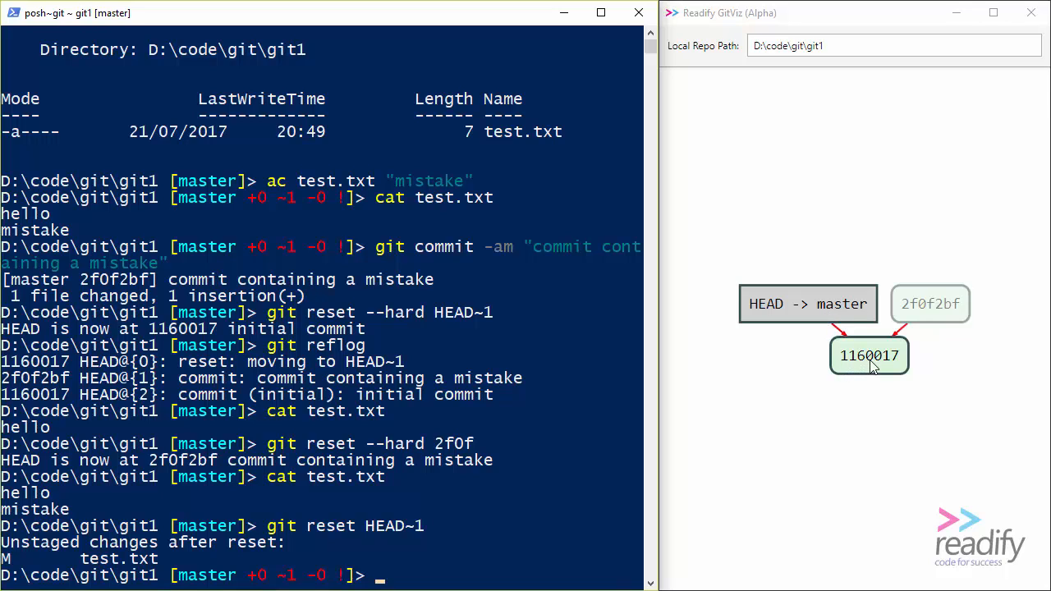
pyautogui.moveTo(910, 367)
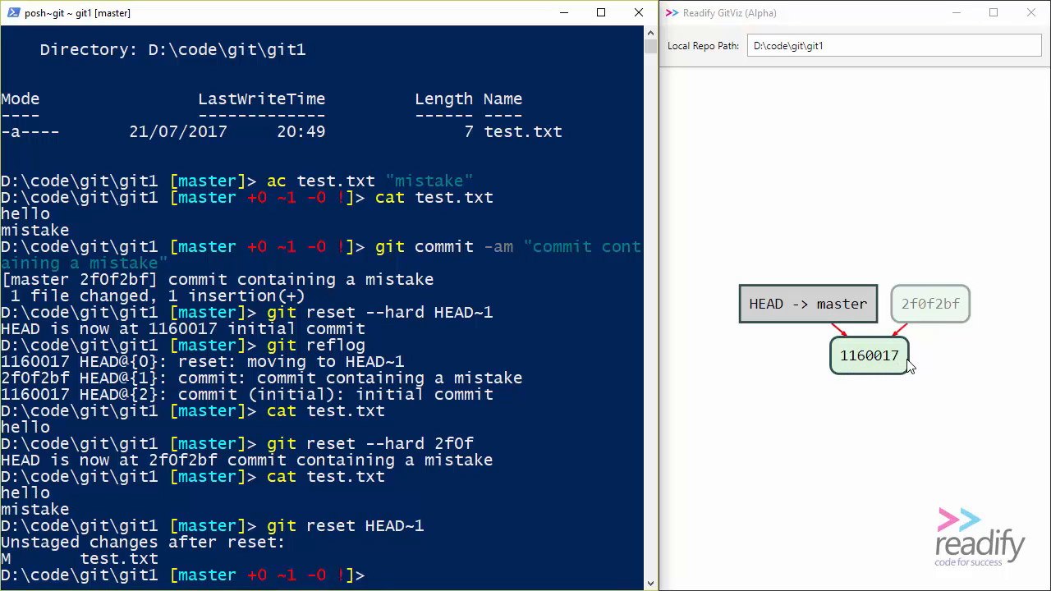
pyautogui.moveTo(472, 563)
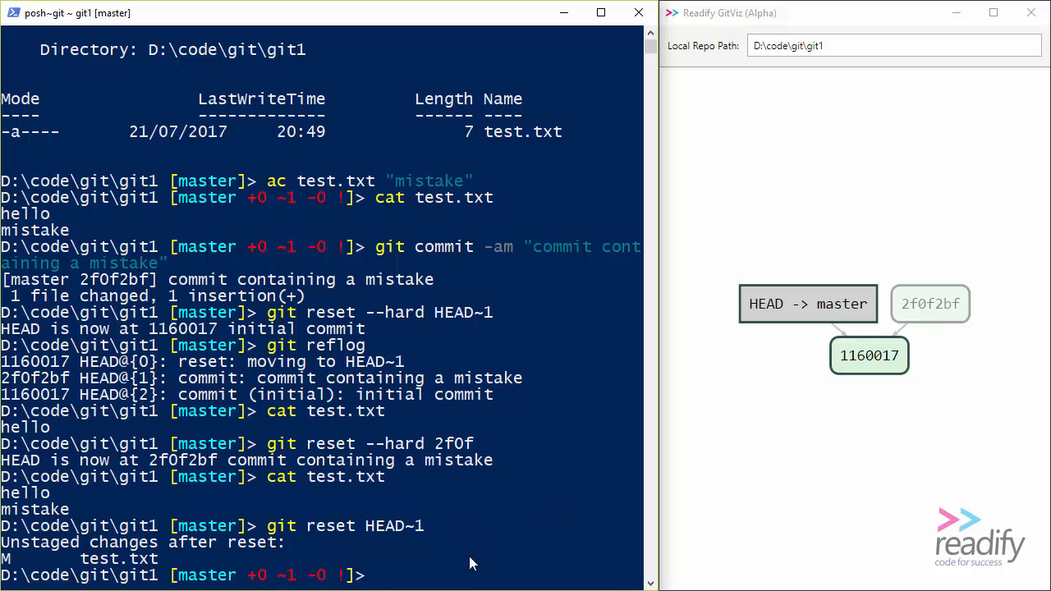
pyautogui.moveTo(476, 572)
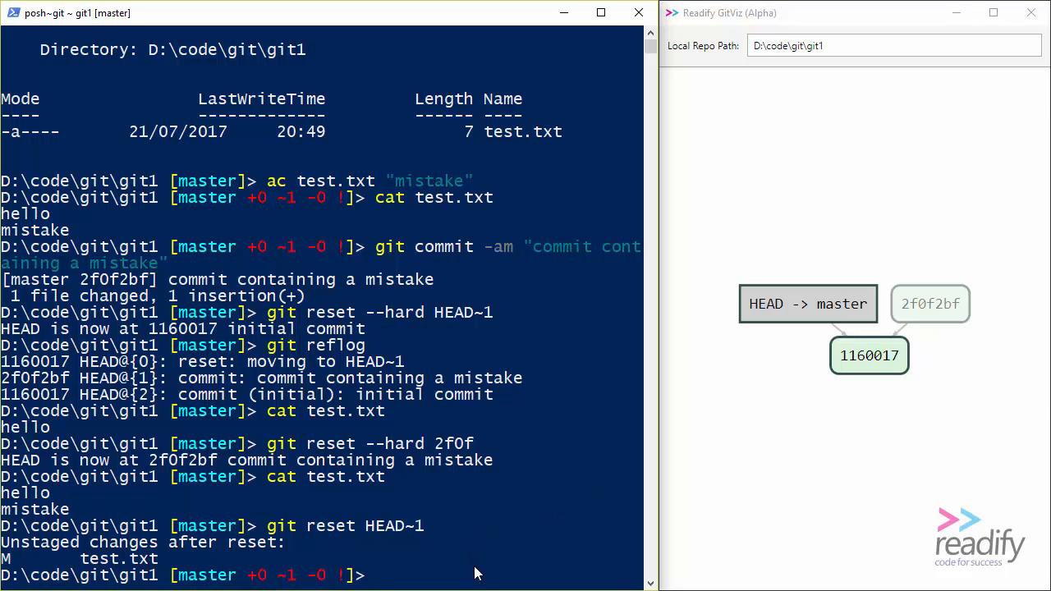
pyautogui.click(478, 559)
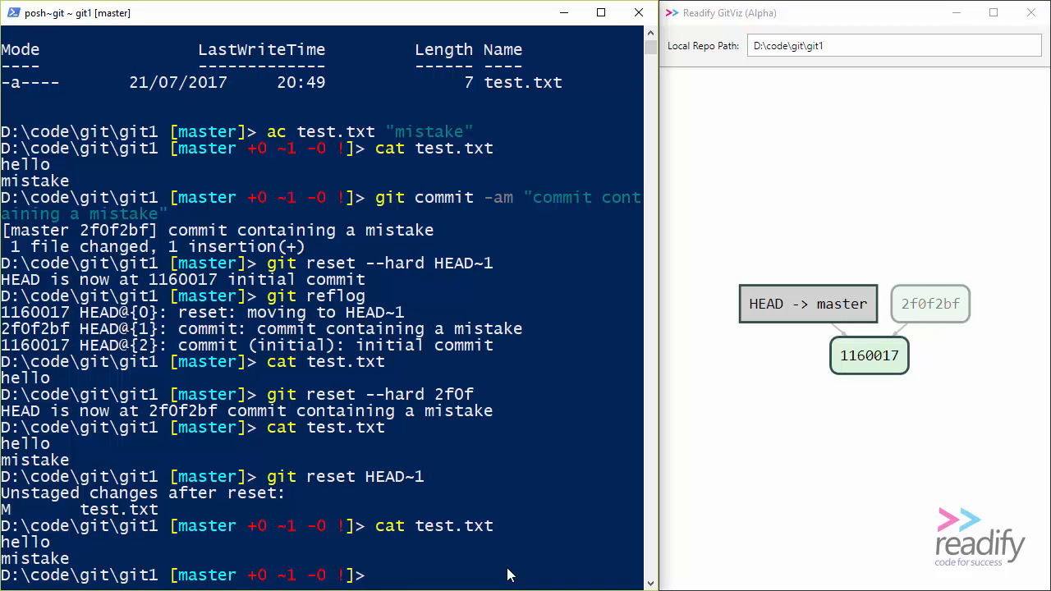
# - Append 'fixing the mistake' to test.txt and commit it as 5af68de 'with a fix'
pyautogui.write('ac test')
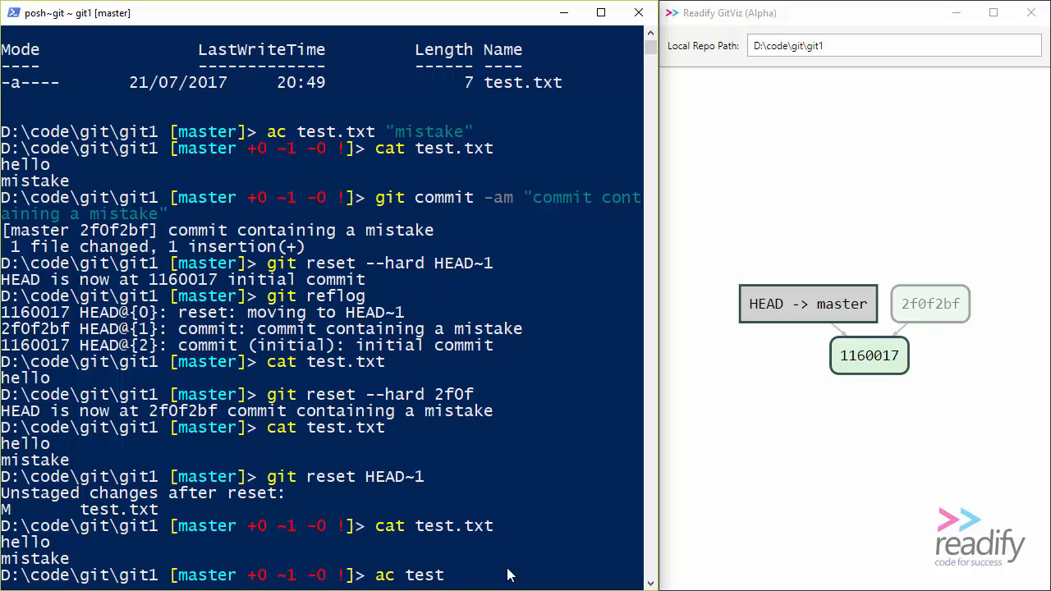
pyautogui.write('.txt "fixing the mistake')
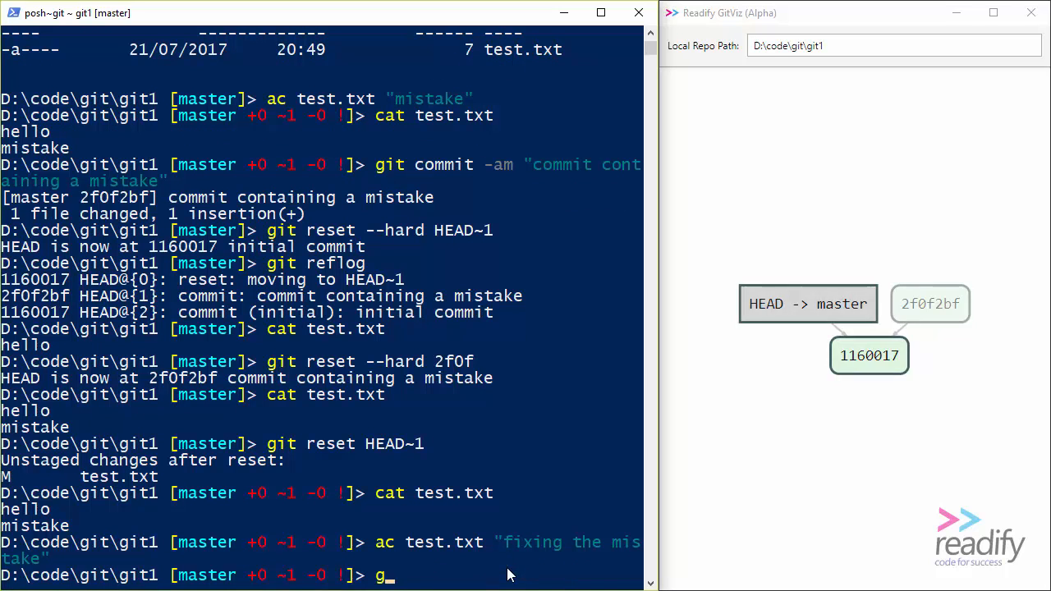
pyautogui.write('it commit -am "')
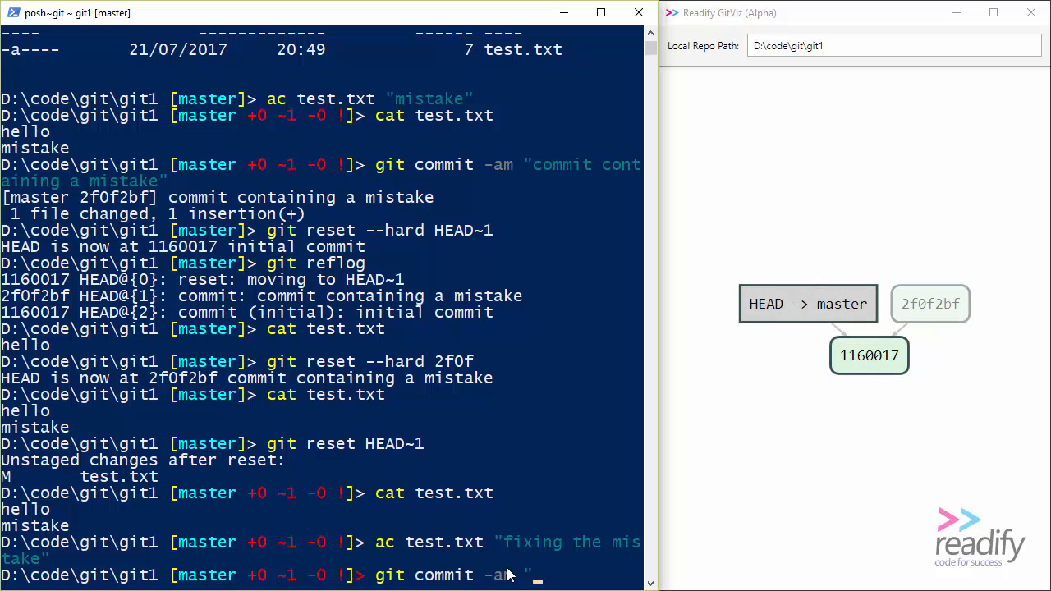
pyautogui.write('with a fix"')
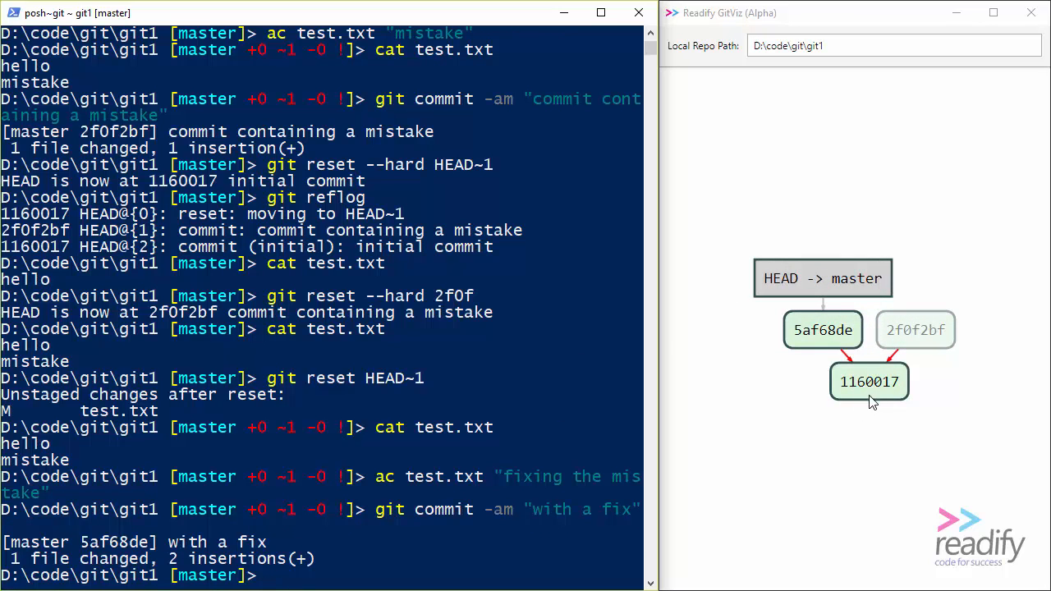
pyautogui.moveTo(493, 503)
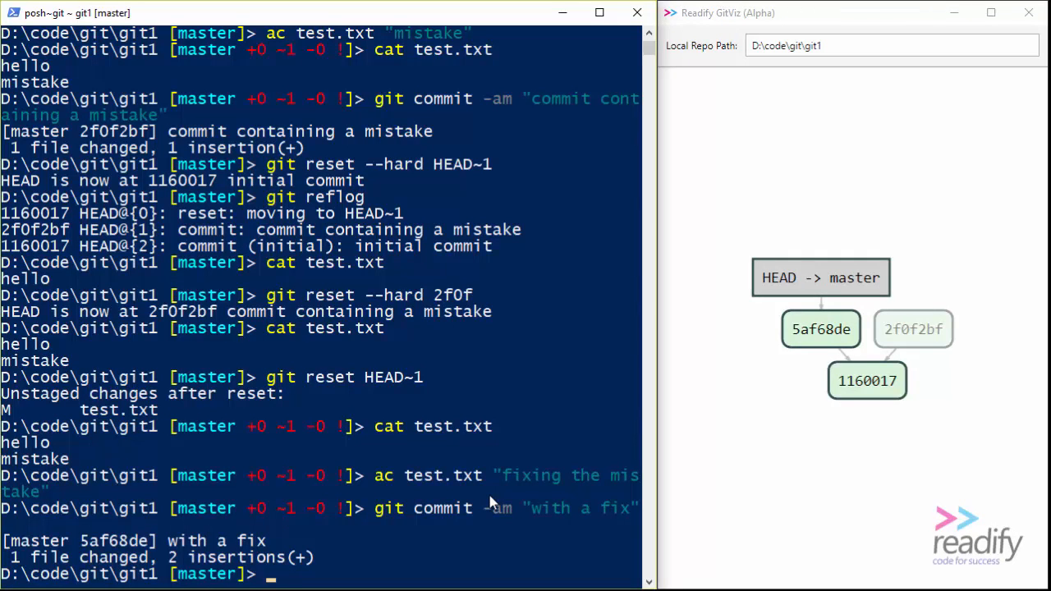
pyautogui.moveTo(517, 353)
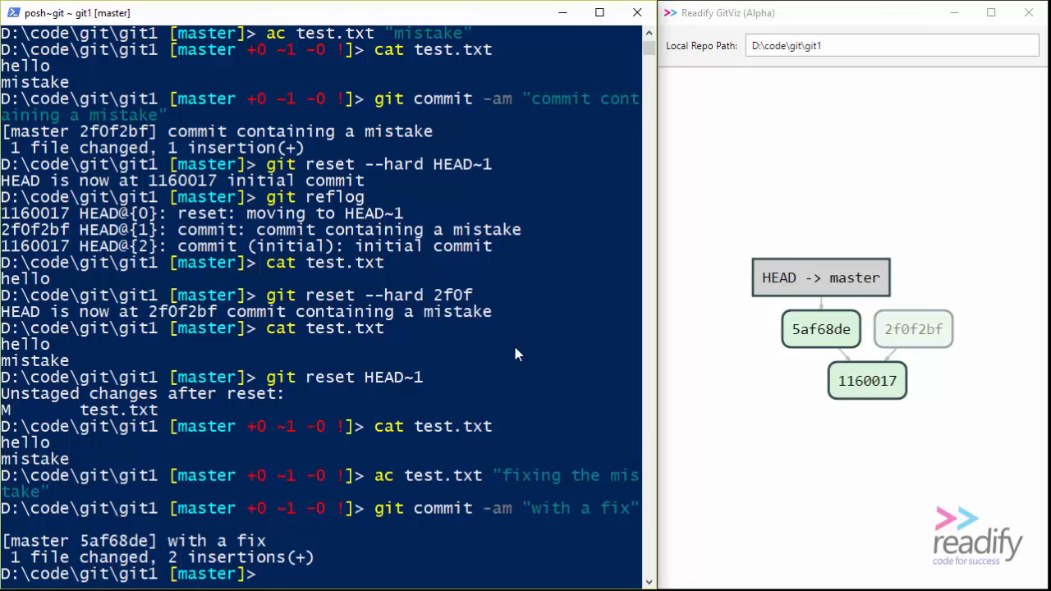
pyautogui.moveTo(447, 566)
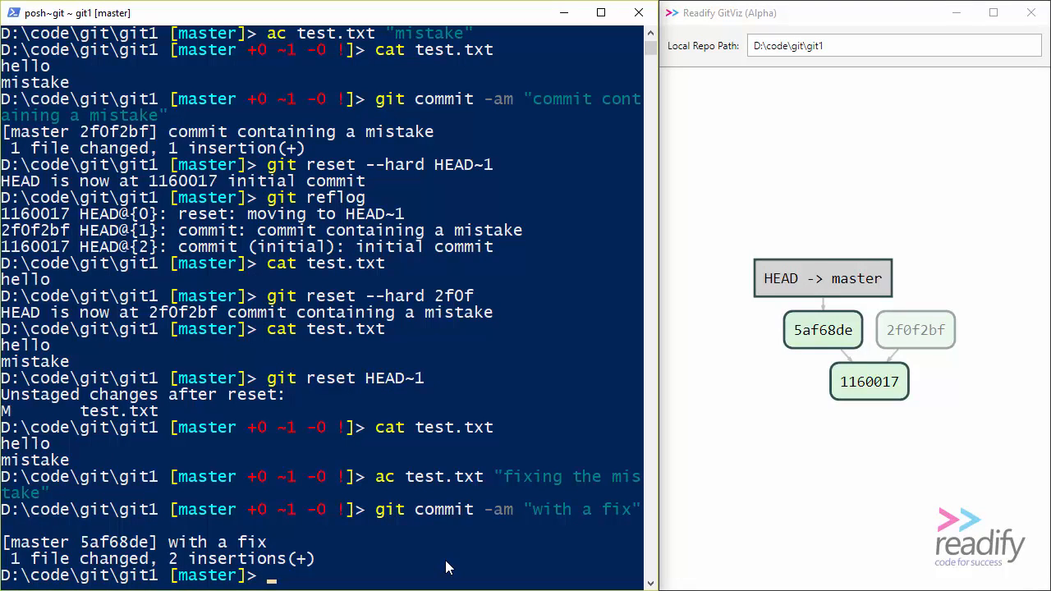
# - Append 'new feature' to test.txt and commit it as 097bf34 'new feature'
pyautogui.write('ac test.txt')
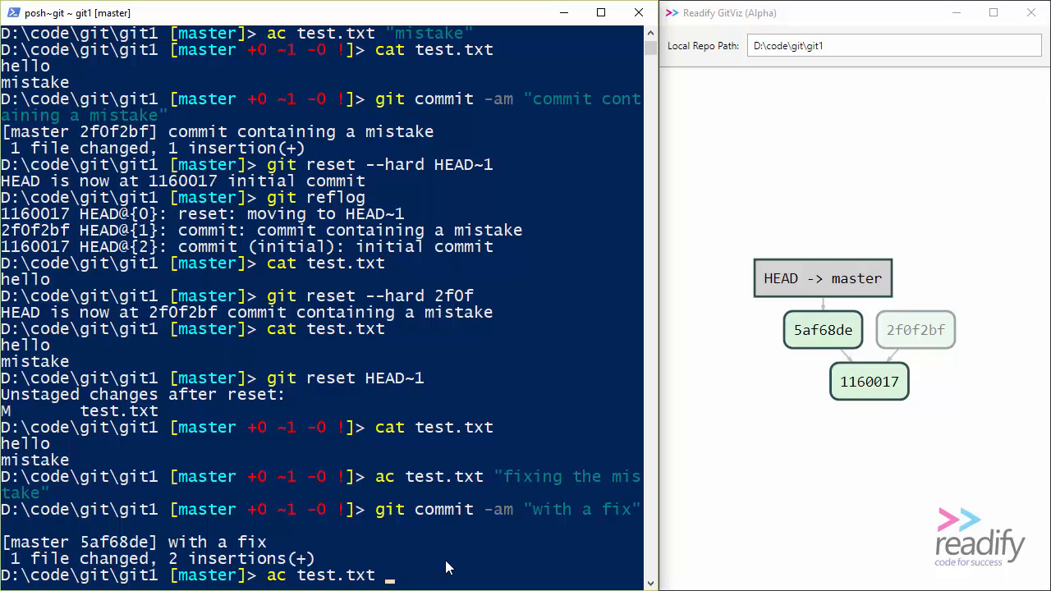
pyautogui.write('"new feature')
pyautogui.write('g')
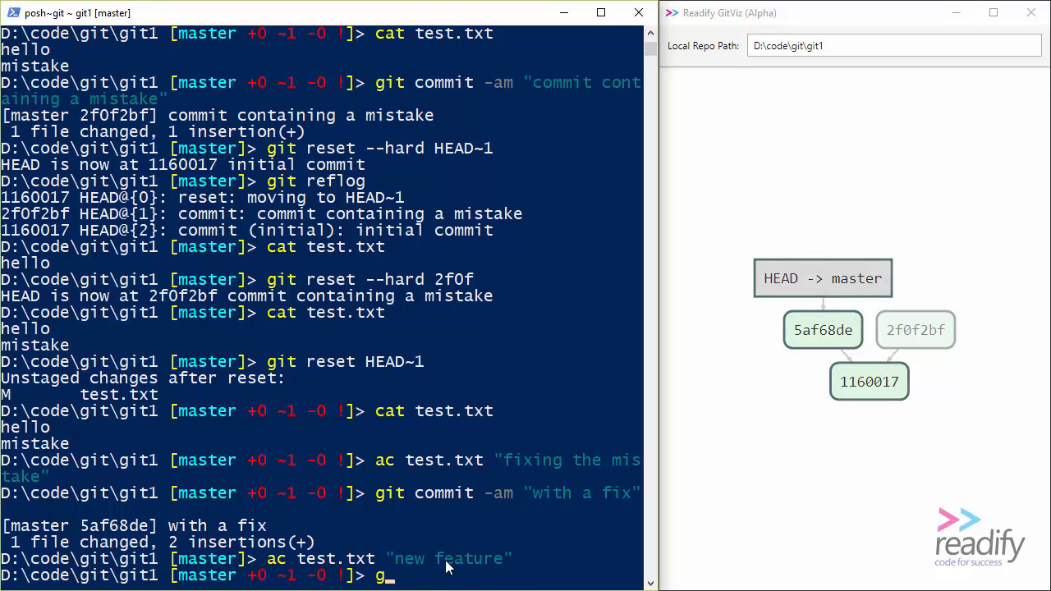
pyautogui.write('it commit -am "new feature"')
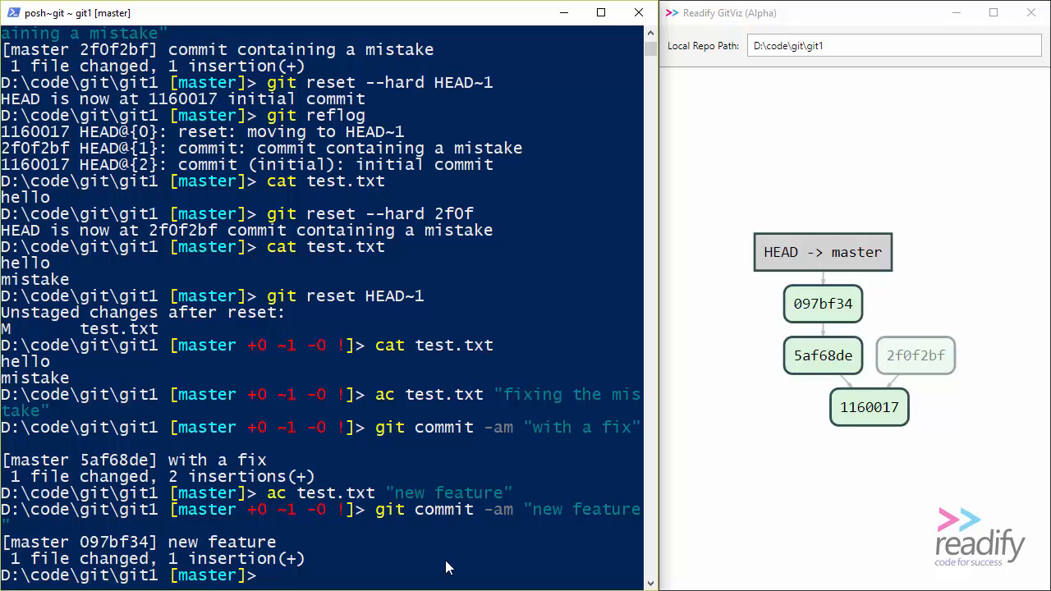
pyautogui.moveTo(822, 304)
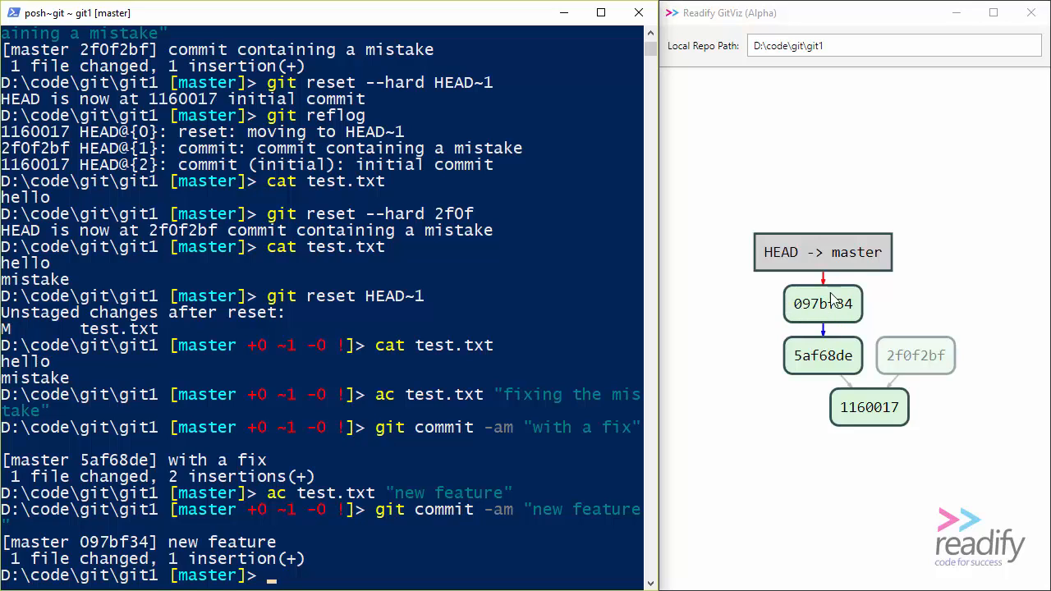
pyautogui.moveTo(797, 371)
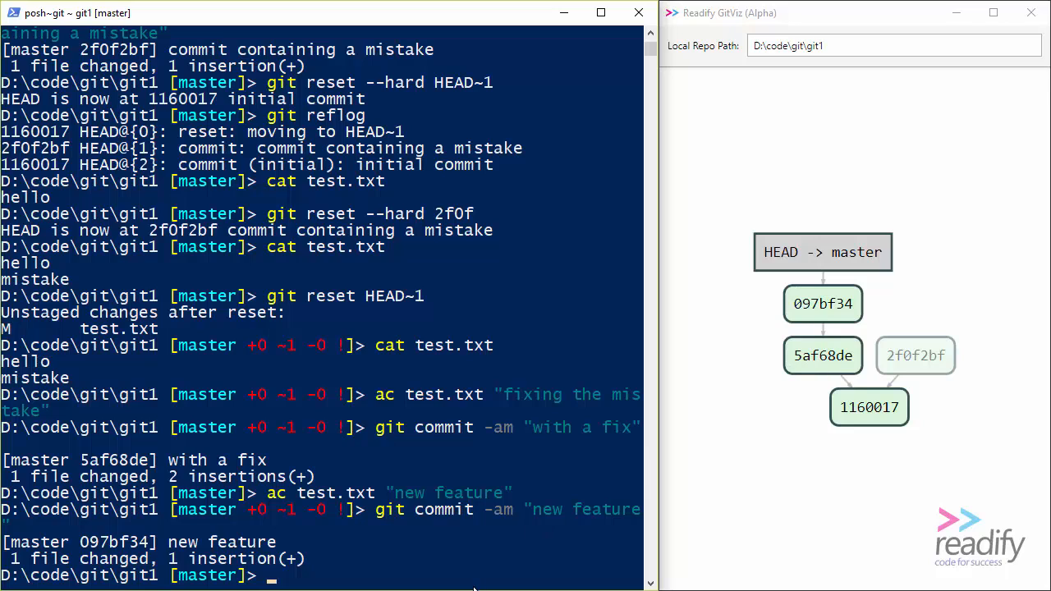
pyautogui.moveTo(486, 578)
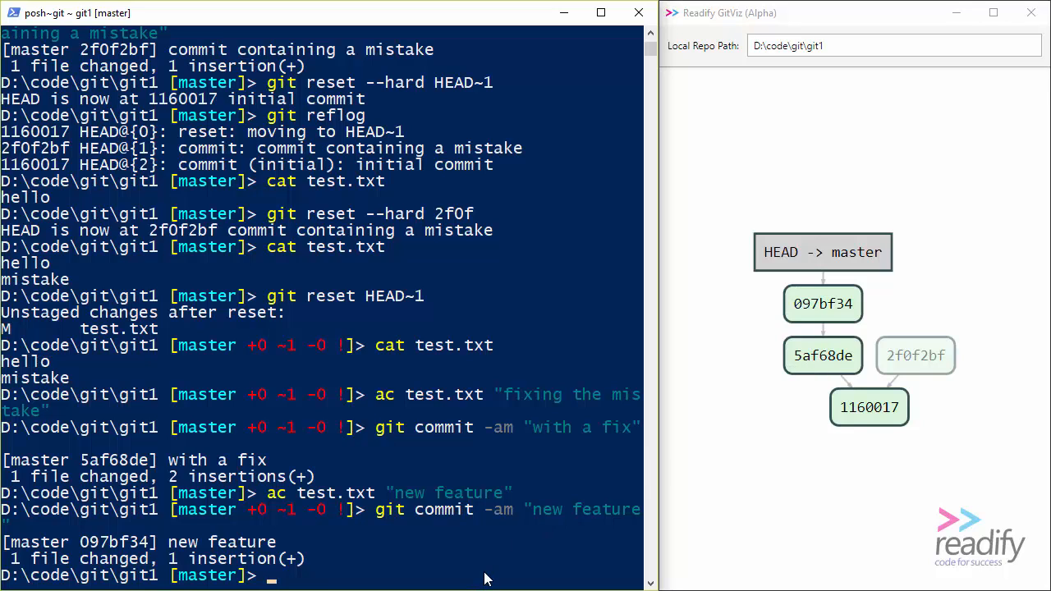
# - Create a branch named feature at commit 097bf34 with git branch
pyautogui.write('git branch feature')
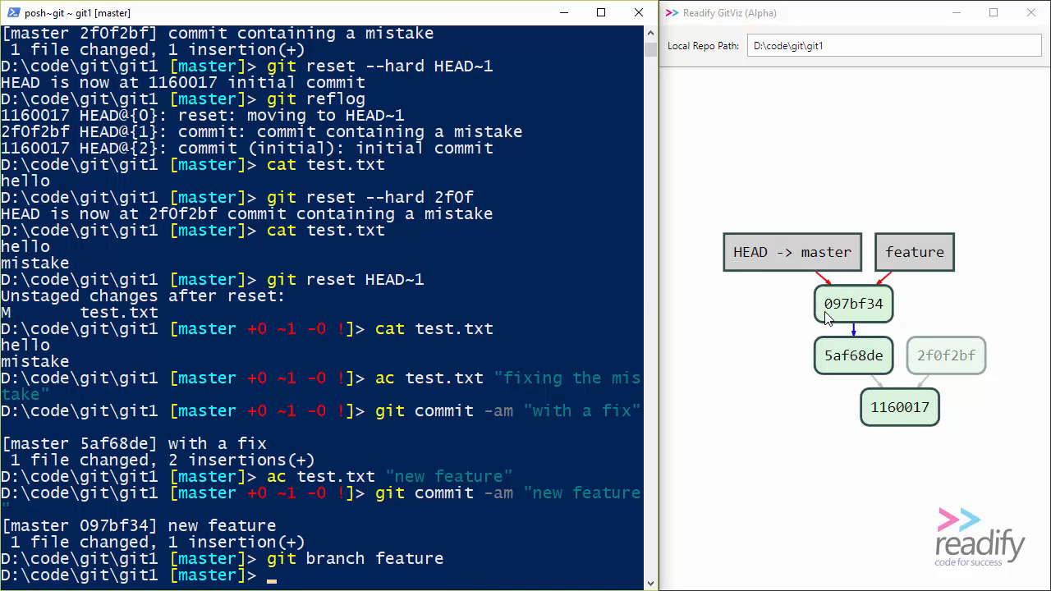
pyautogui.moveTo(780, 295)
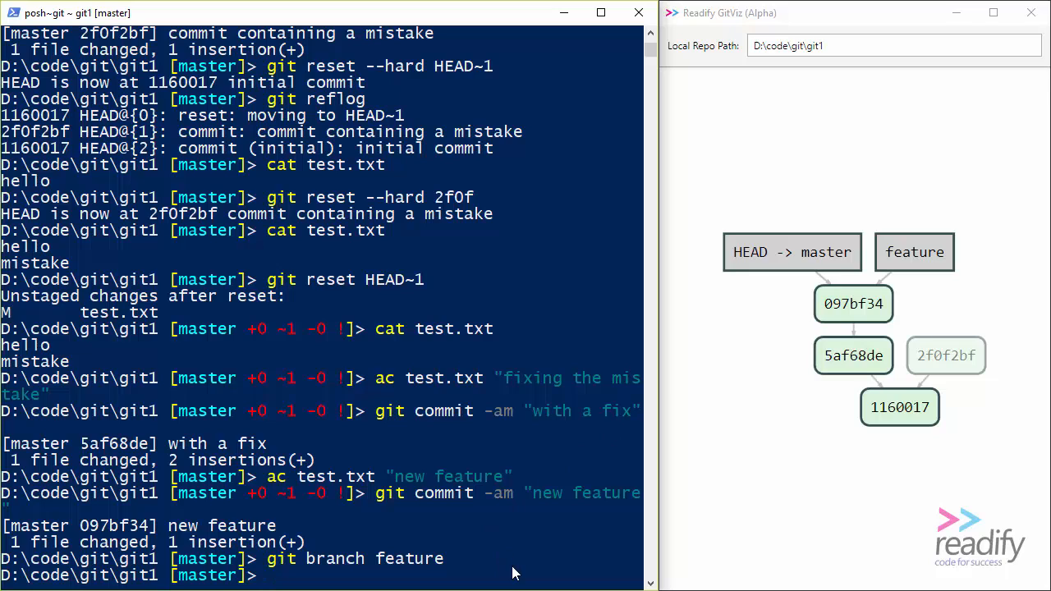
pyautogui.moveTo(509, 574)
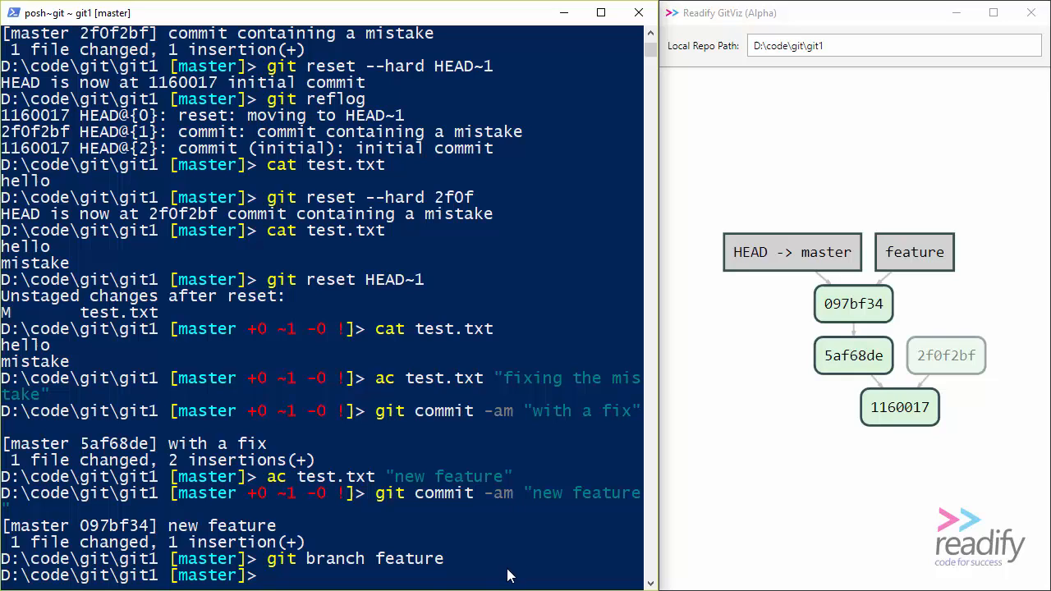
pyautogui.moveTo(349, 583)
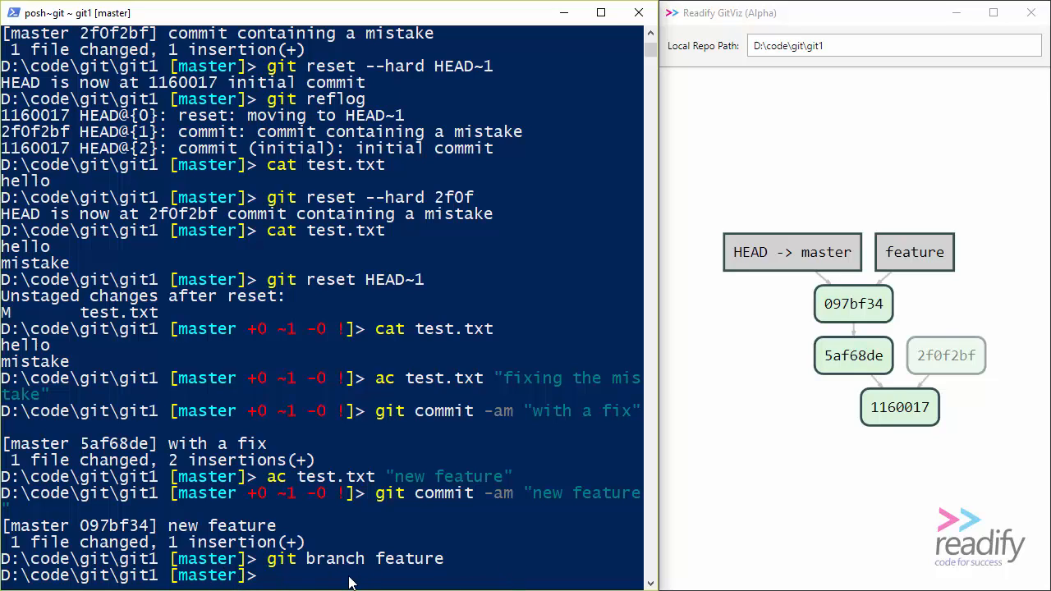
# - Hard-reset master to HEAD~1 so it returns to 5af68de, leaving 097bf34 on feature
pyautogui.write('git r')
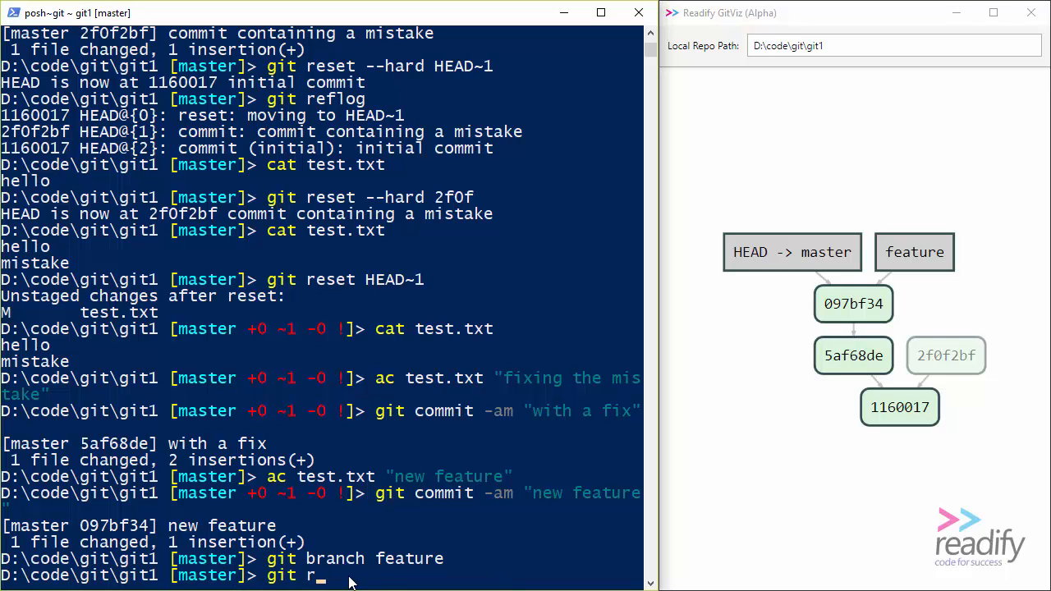
pyautogui.write('eset')
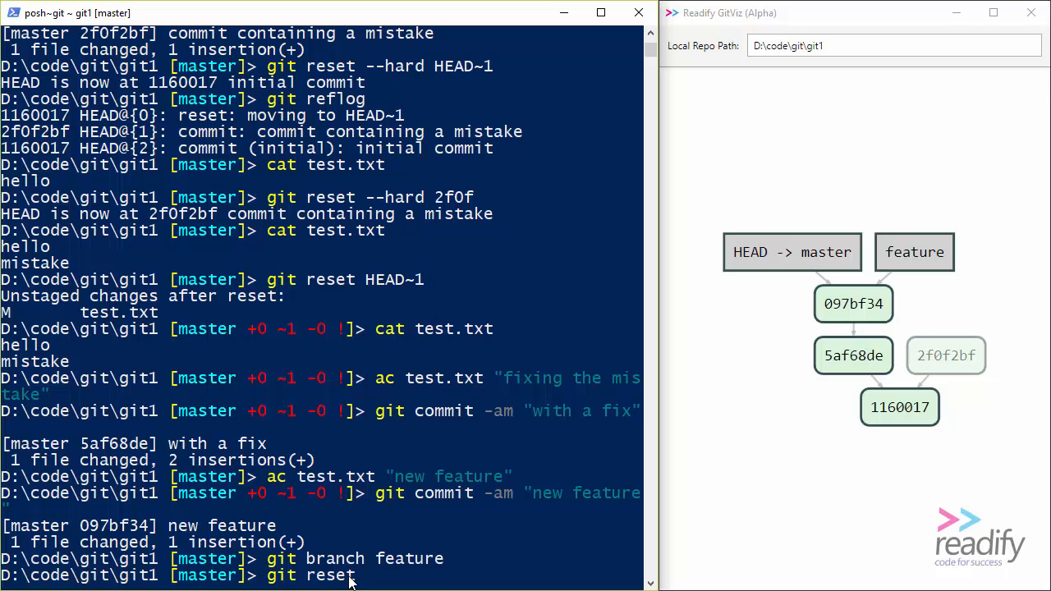
pyautogui.write('--h')
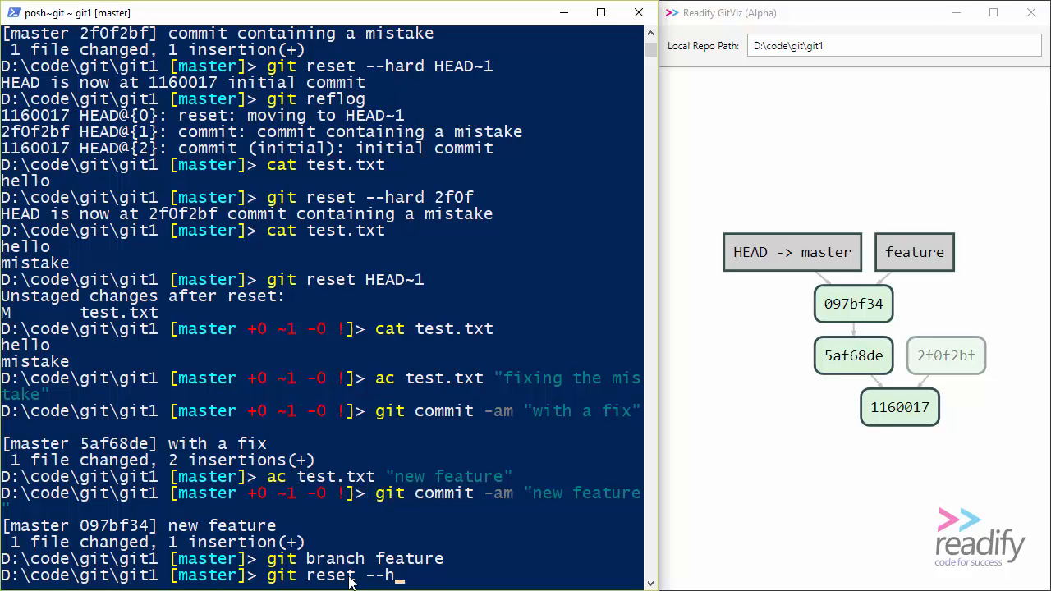
pyautogui.write('ard')
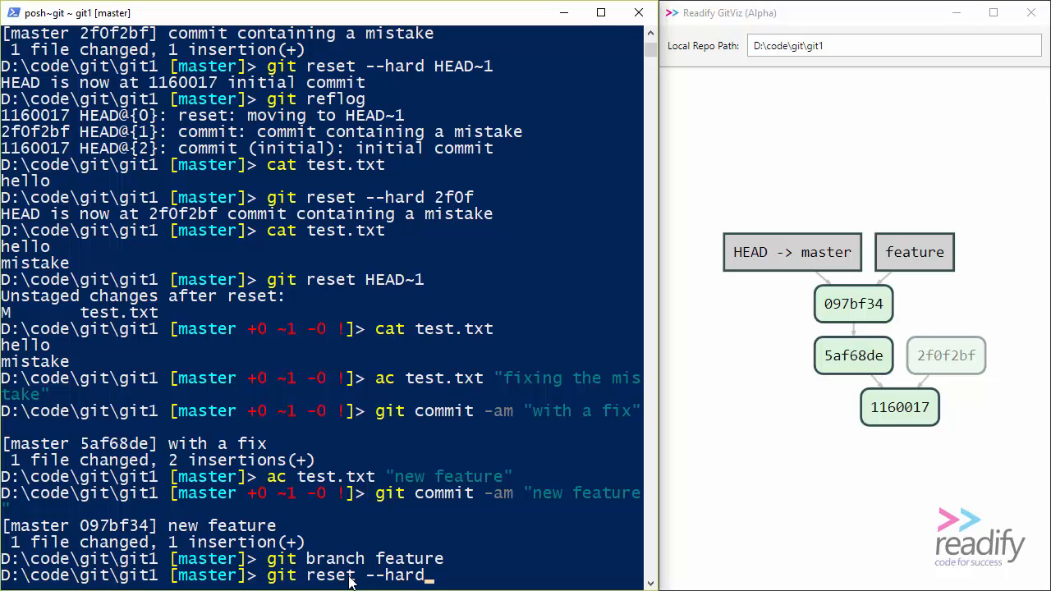
pyautogui.write('HEAD~1')
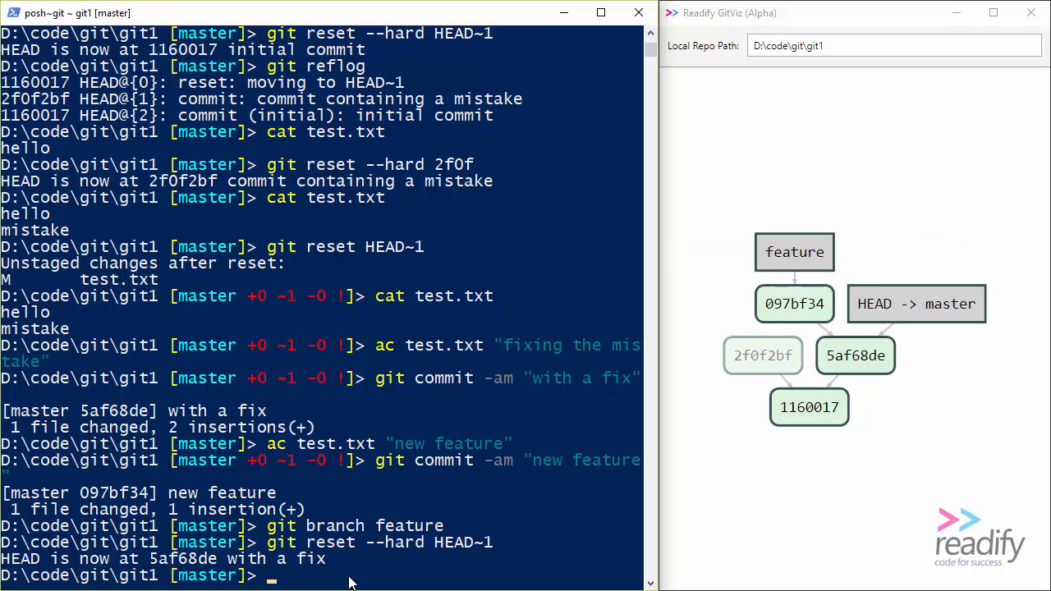
pyautogui.moveTo(809, 308)
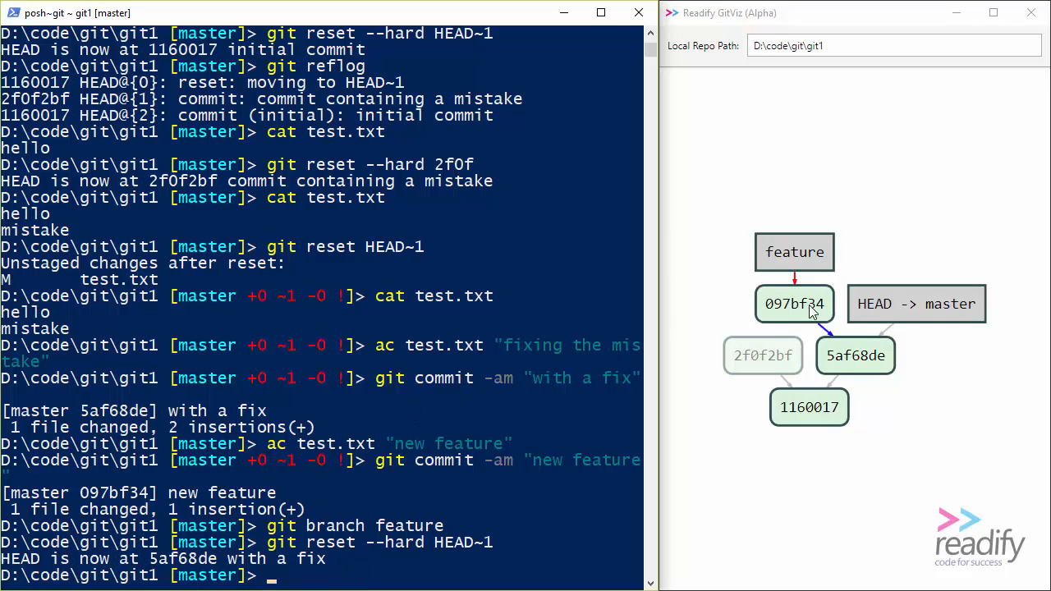
pyautogui.moveTo(898, 252)
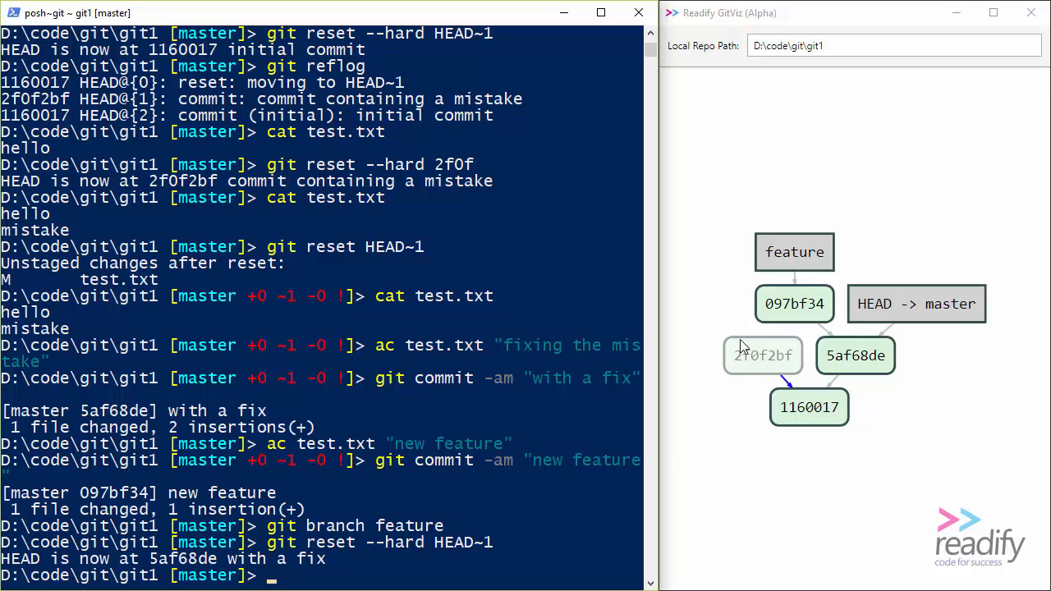
pyautogui.moveTo(712, 503)
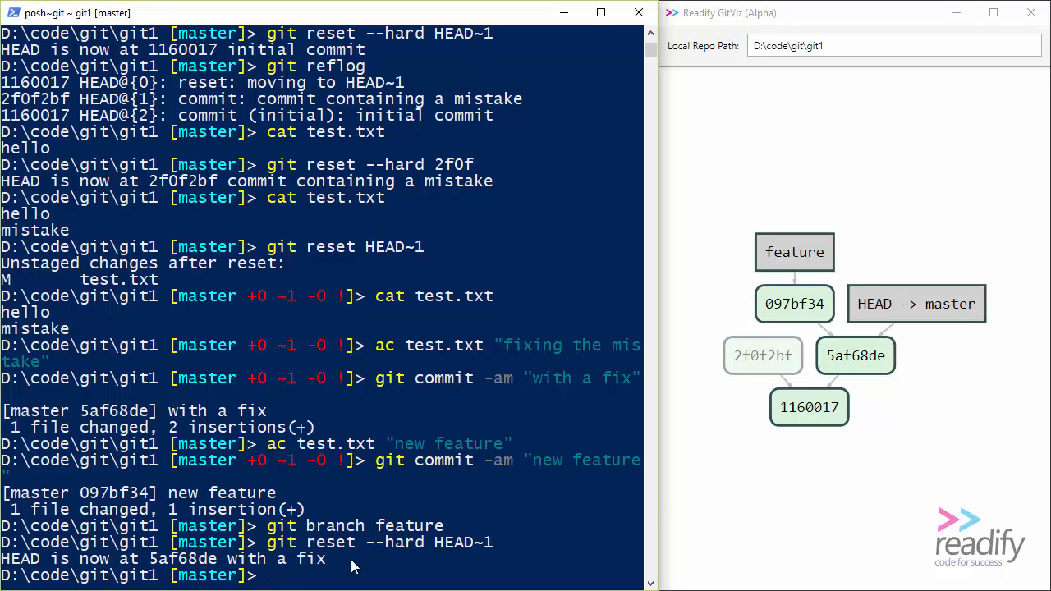
pyautogui.moveTo(433, 559)
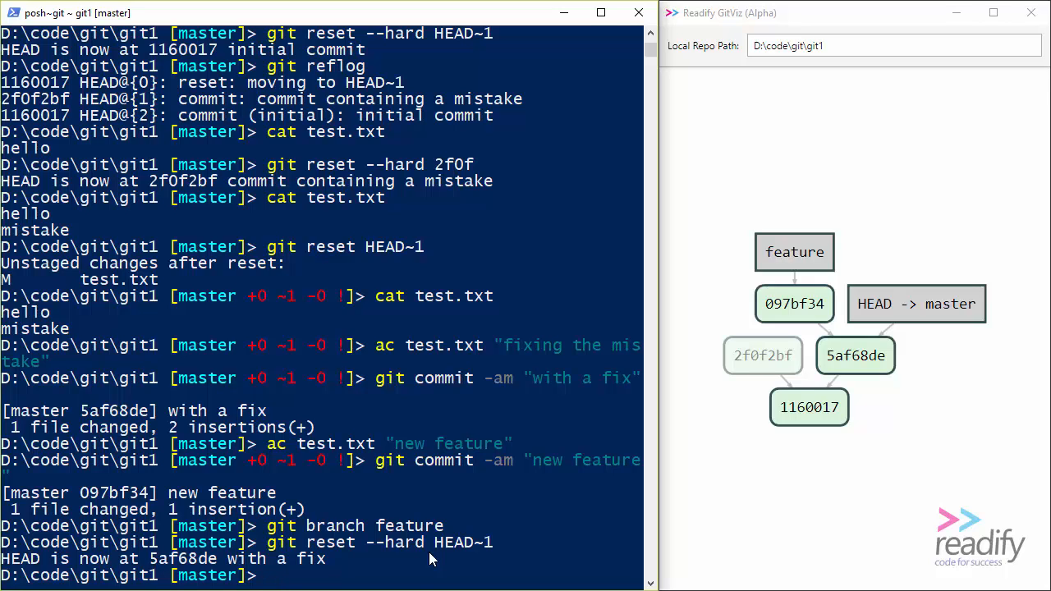
pyautogui.moveTo(409, 583)
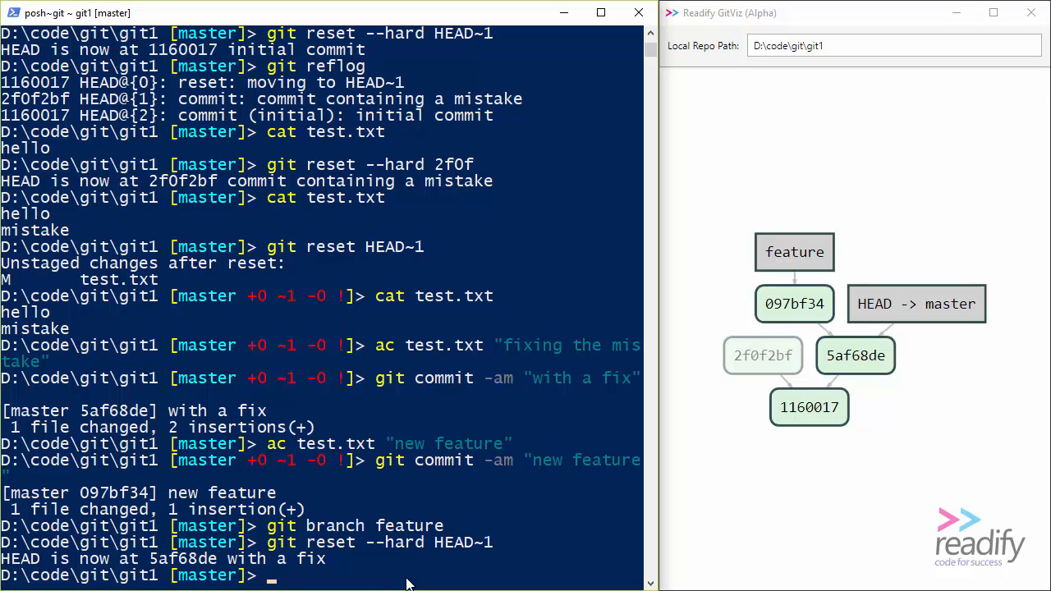
pyautogui.moveTo(585, 472)
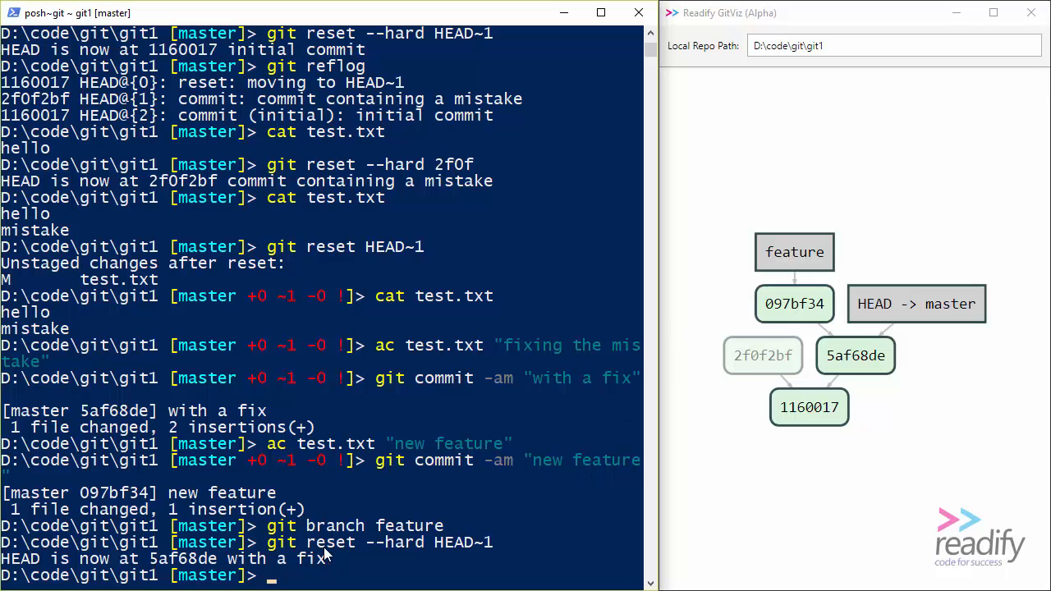
pyautogui.moveTo(390, 552)
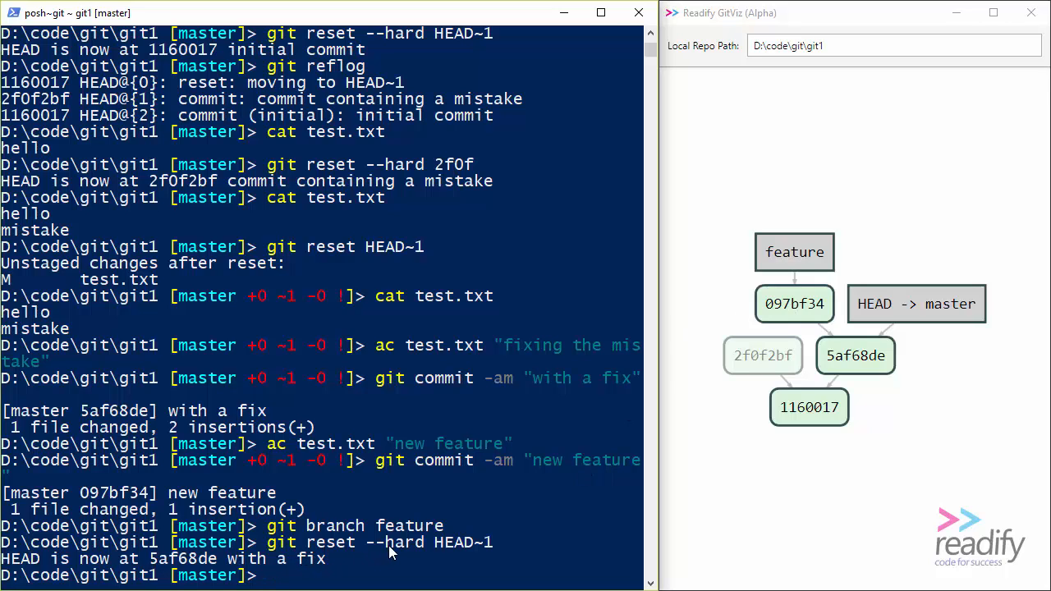